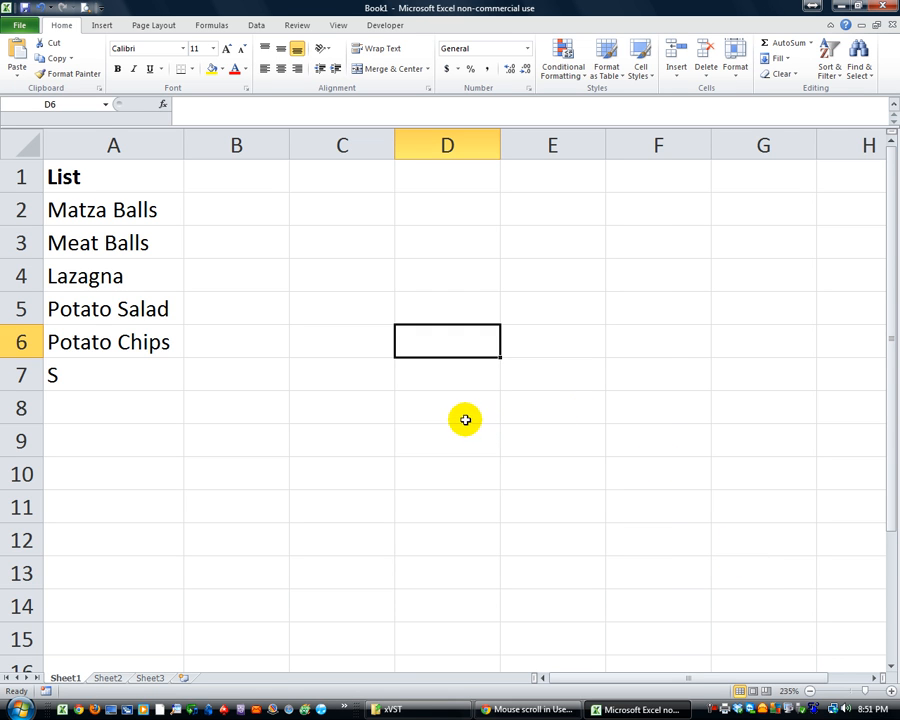
mouse_move(77, 243)
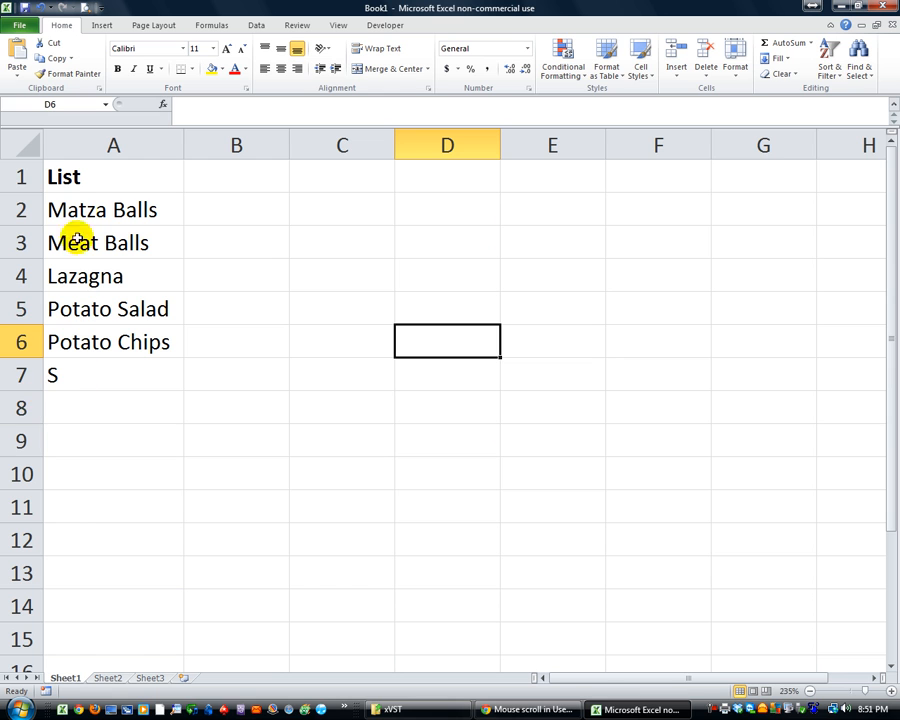
mouse_move(225, 383)
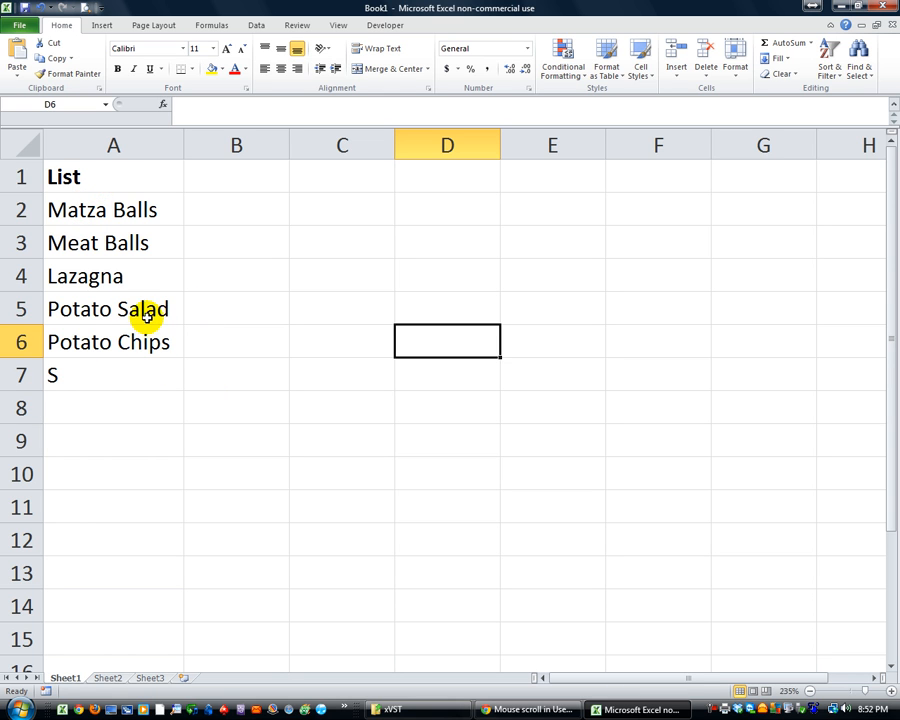
Name the food entries in A2:A7 'myList' using the Name Box.
scroll("down", 3)
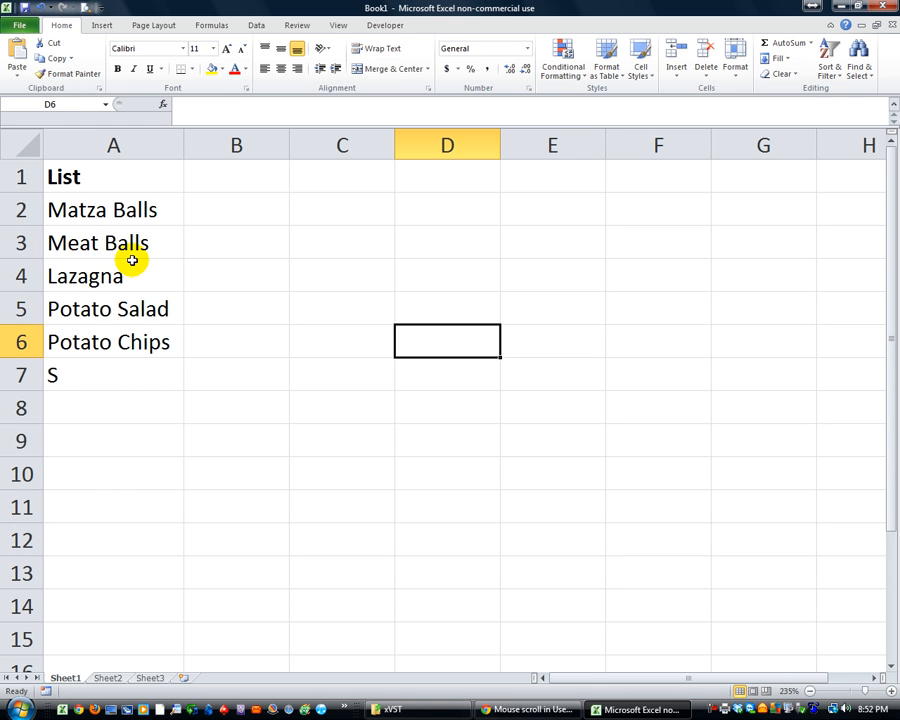
mouse_move(131, 272)
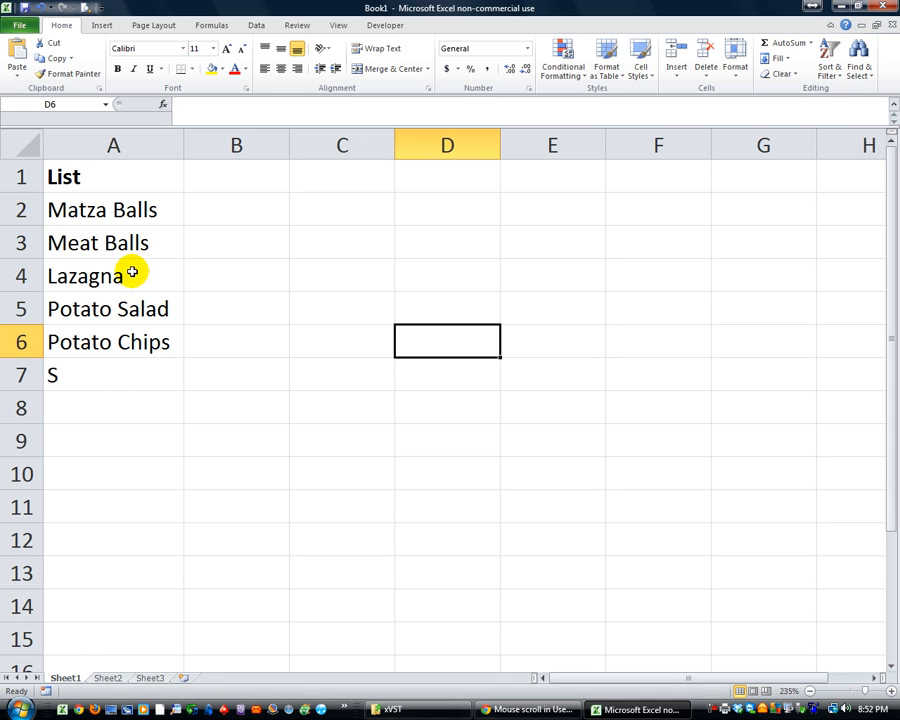
mouse_move(137, 291)
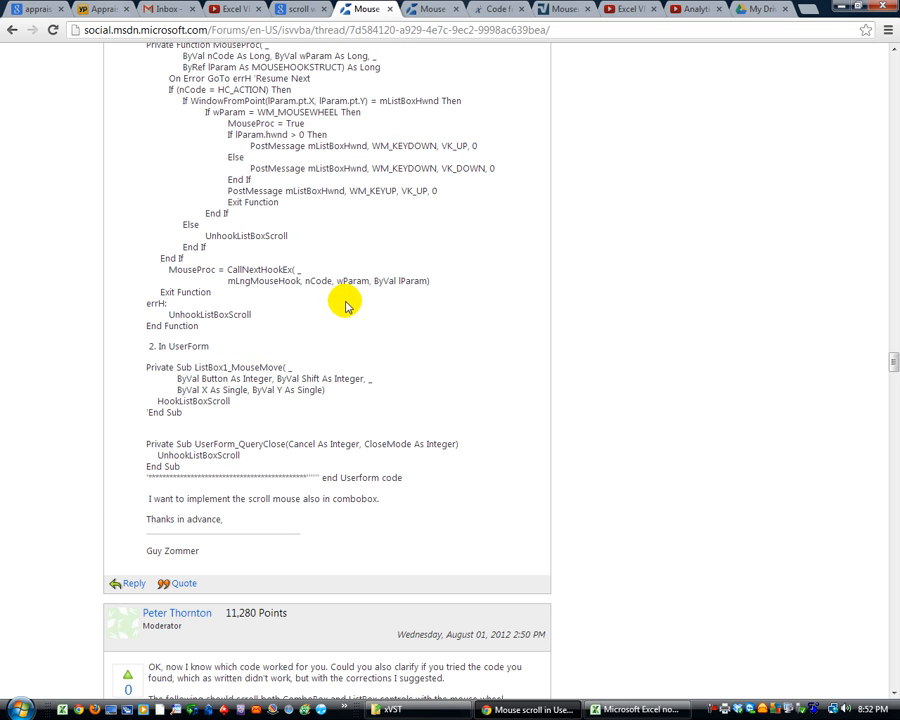
scroll("down", 3)
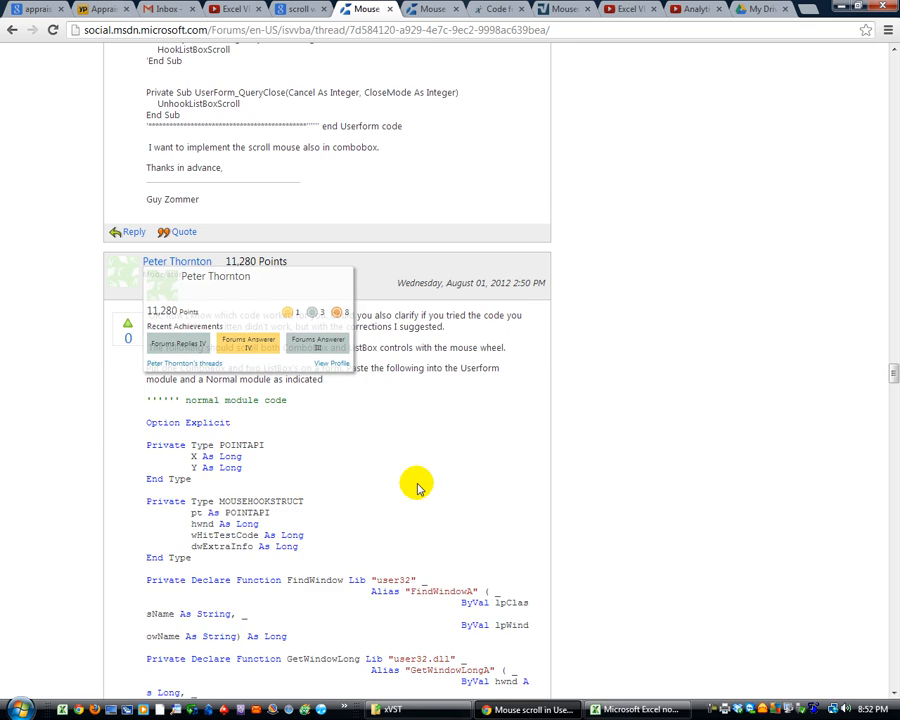
scroll("down", 3)
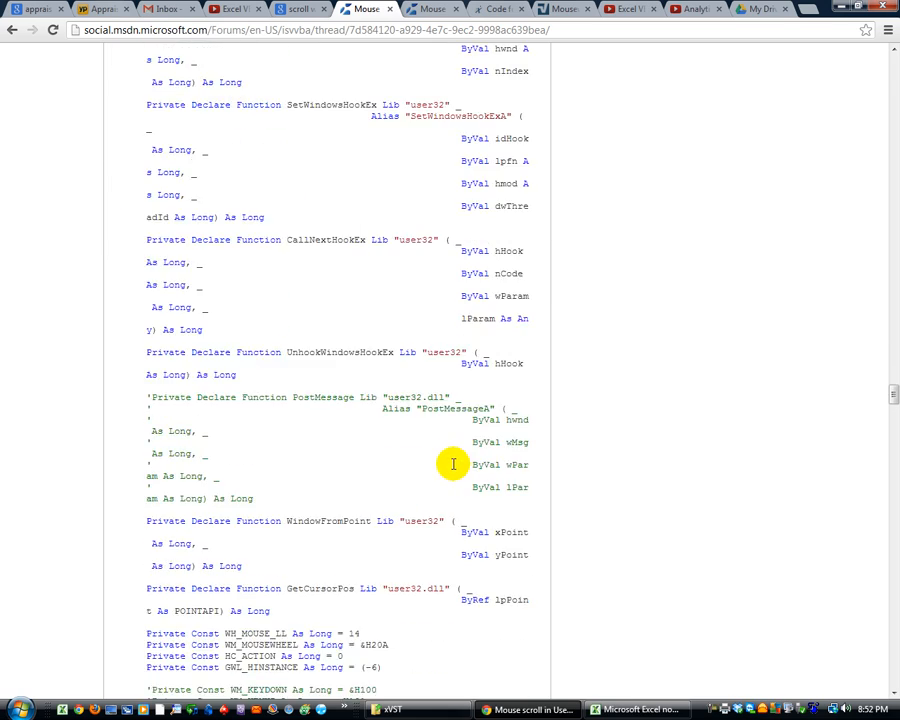
scroll("down", 3)
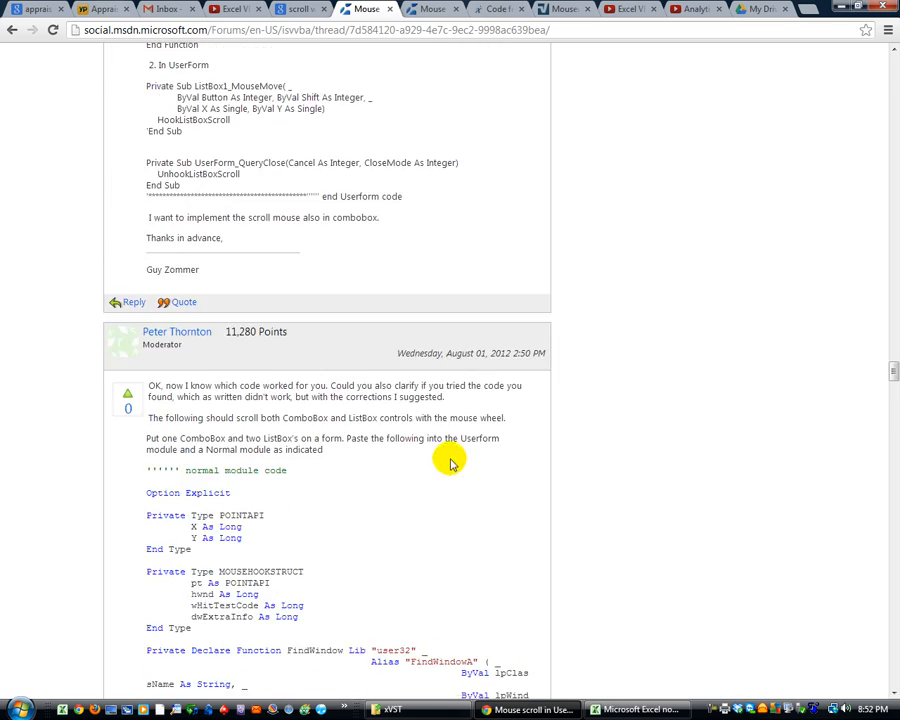
scroll("down", 3)
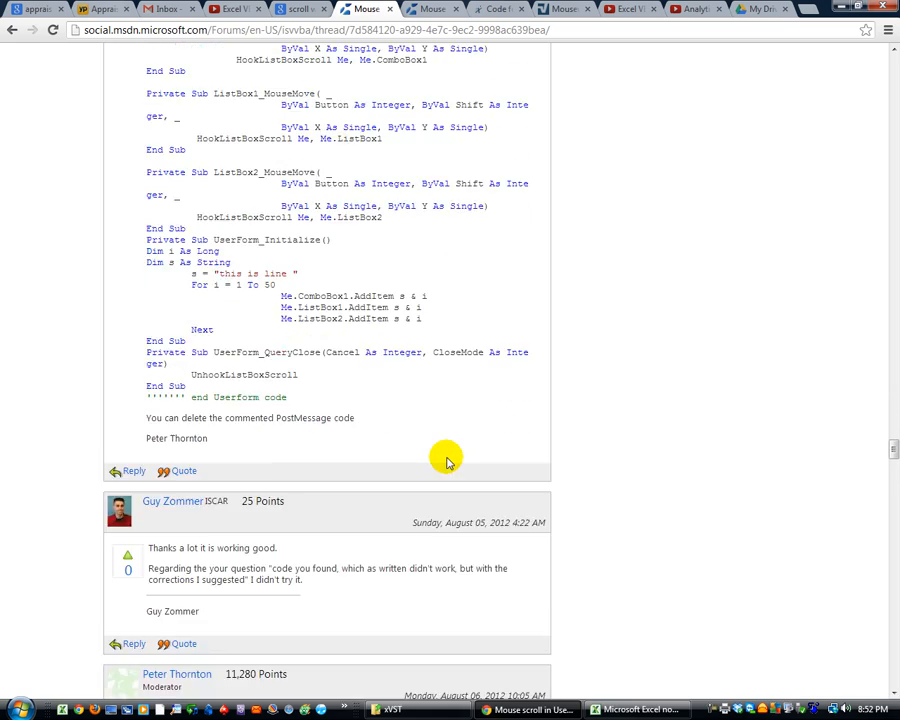
scroll("up", 3)
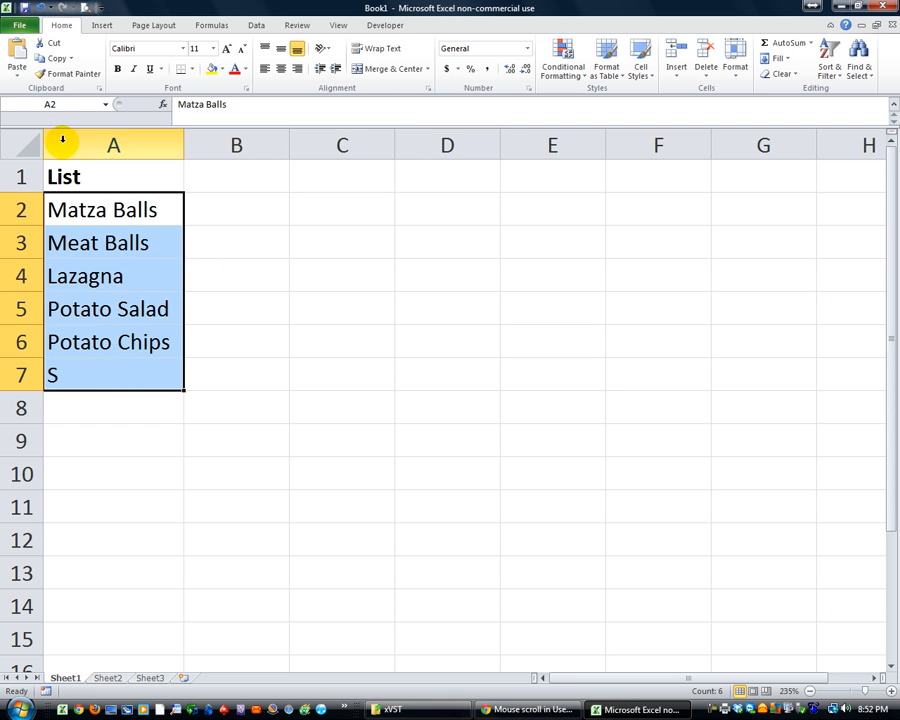
type("my")
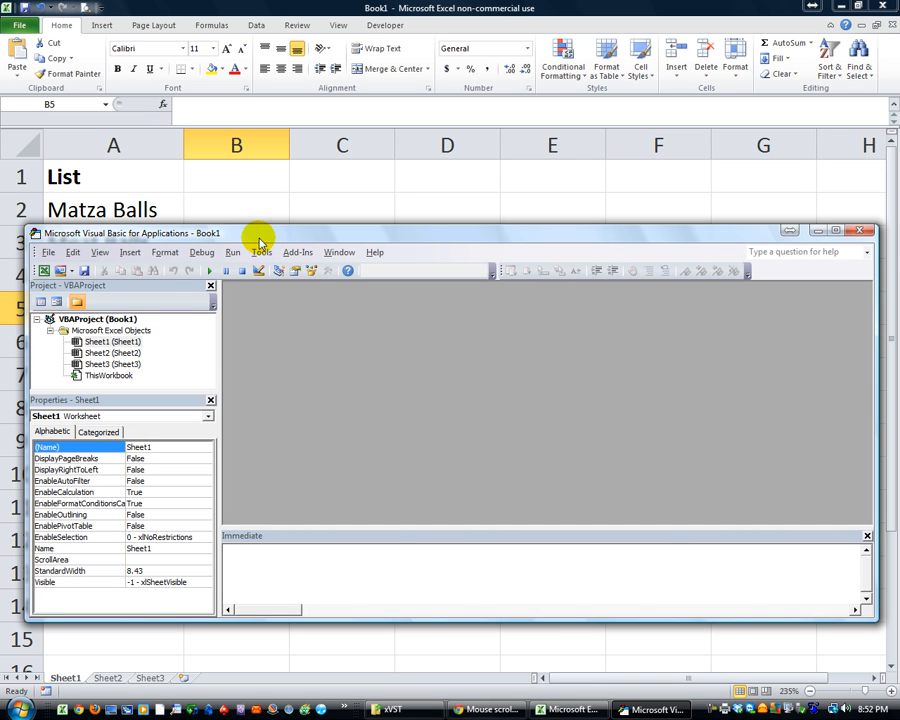
Insert a new UserForm and enlarge it.
left_click(63, 271)
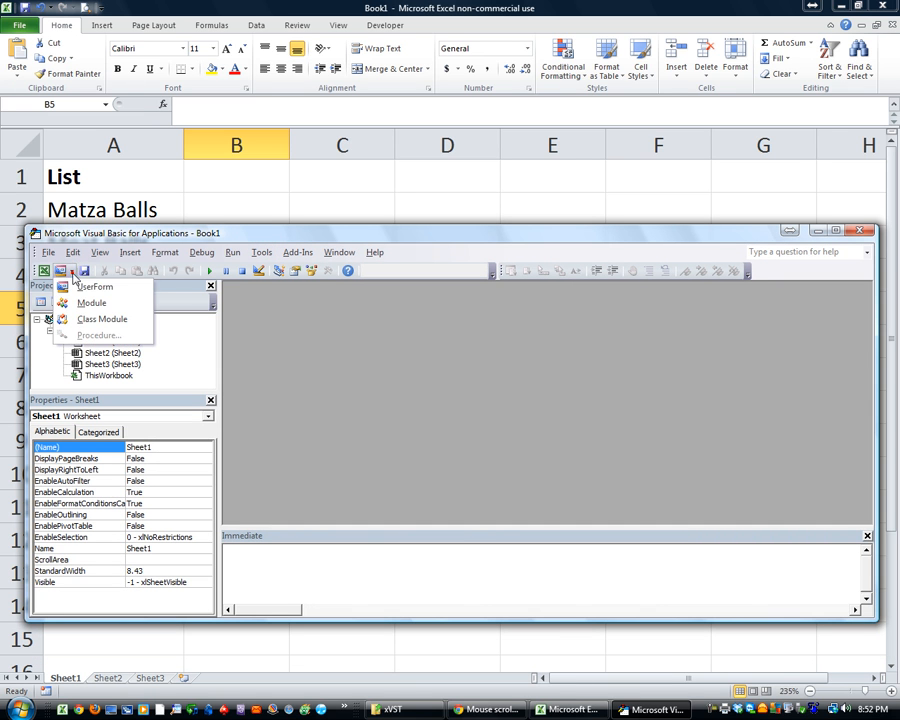
left_click(94, 287)
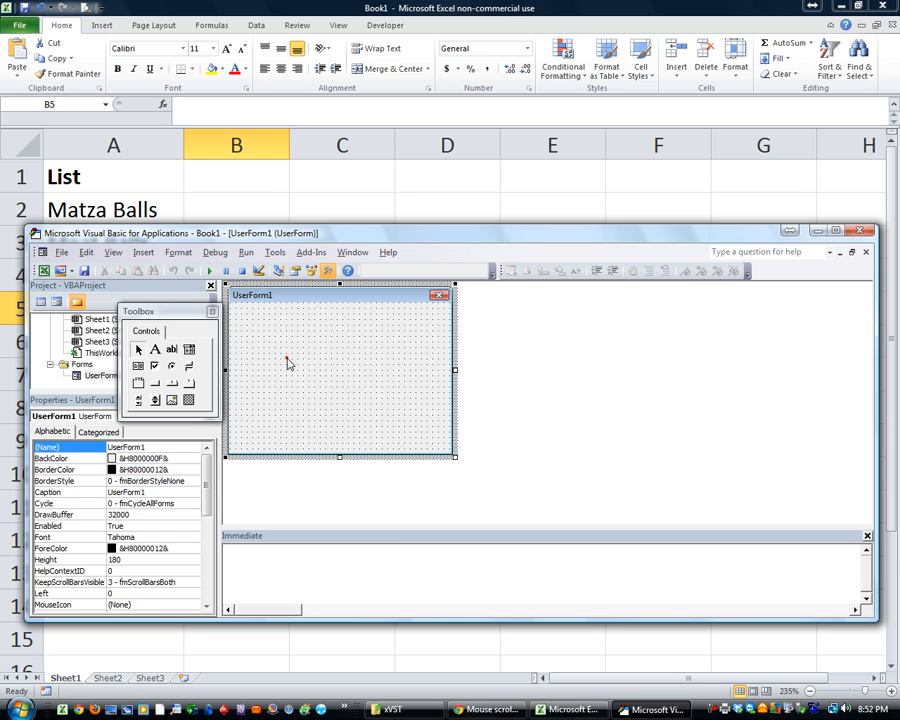
mouse_move(476, 473)
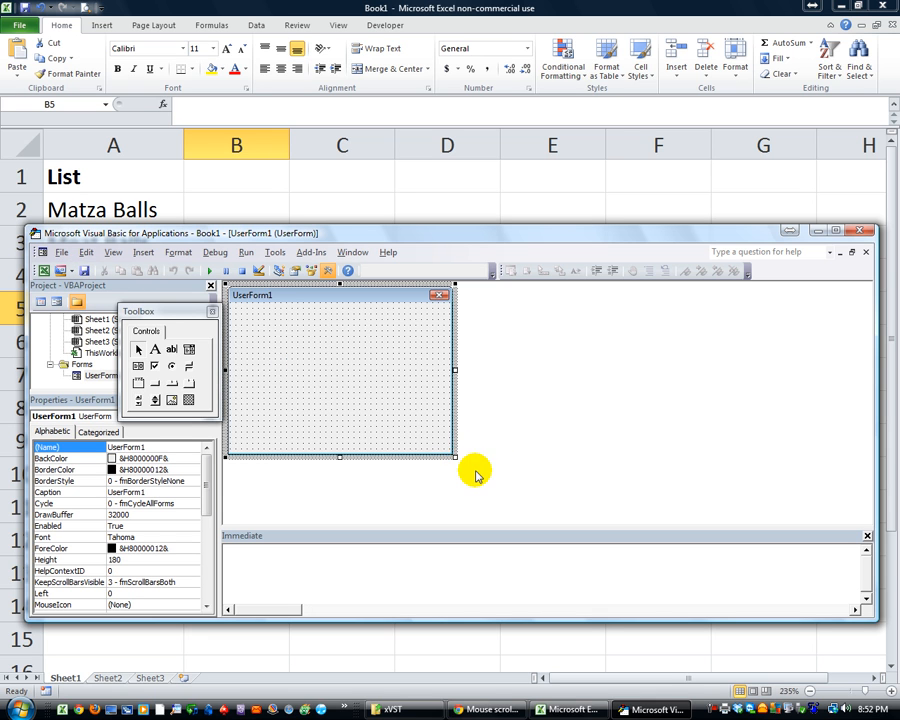
left_click_drag(455, 457, 620, 545)
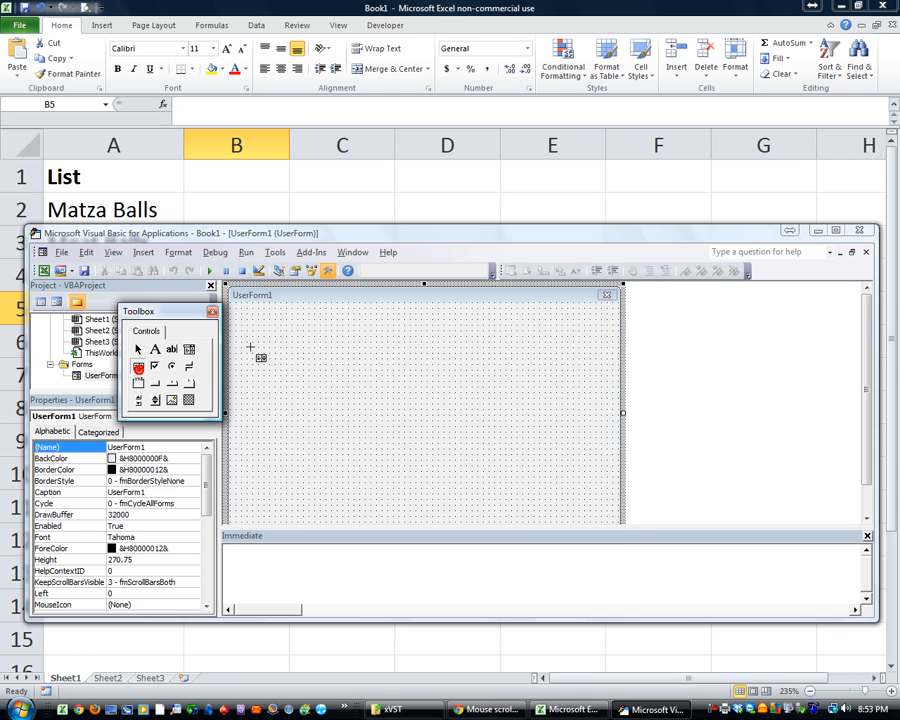
Draw and size a list box on the form, then start naming it 'lbx...'.
left_click_drag(250, 322, 322, 395)
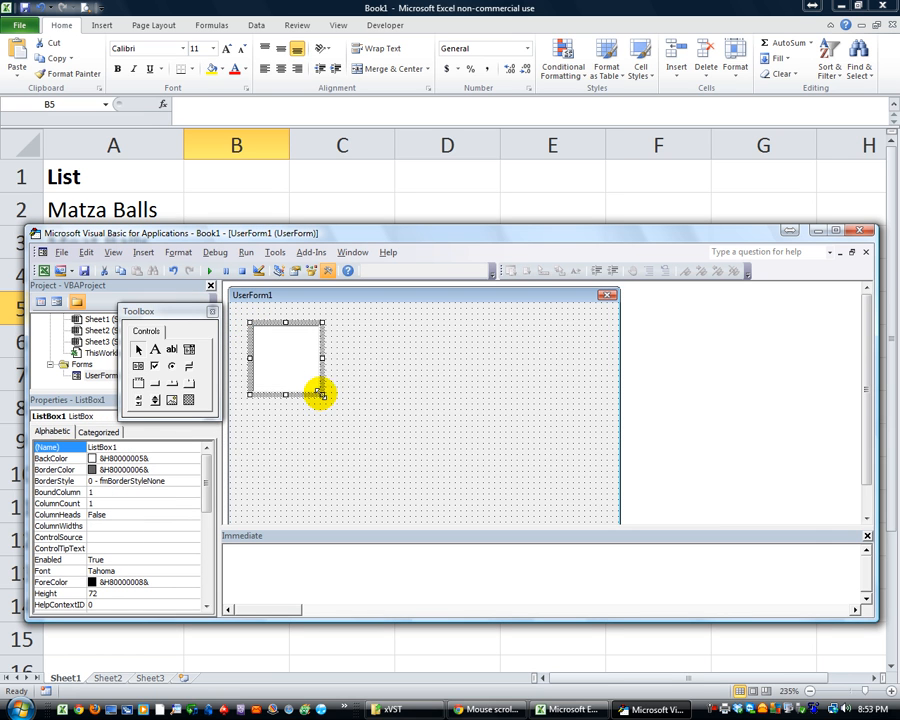
left_click_drag(322, 393, 575, 503)
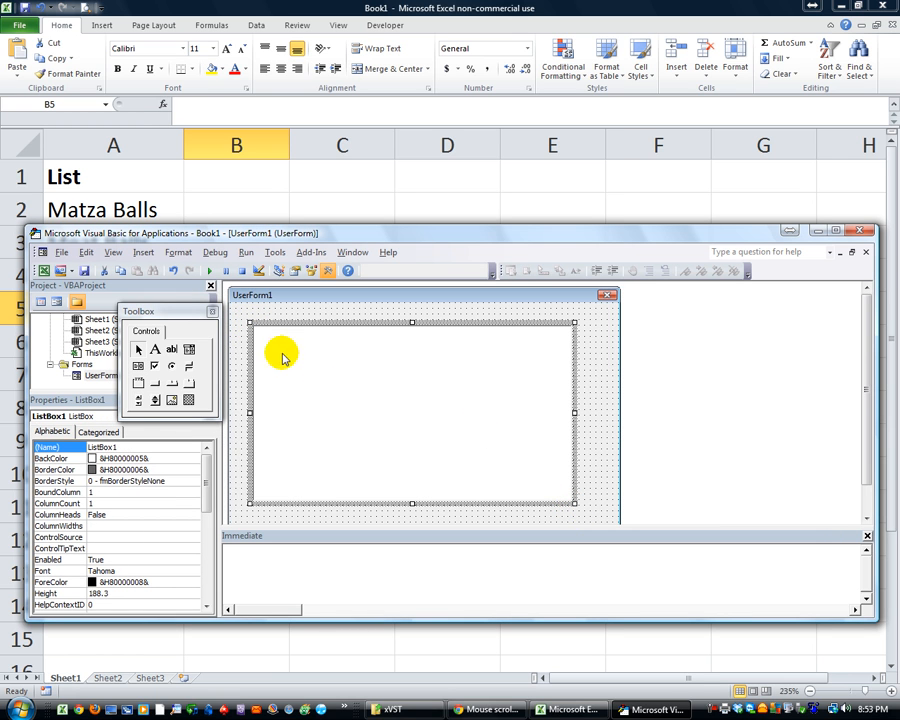
left_click_drag(283, 360, 285, 340)
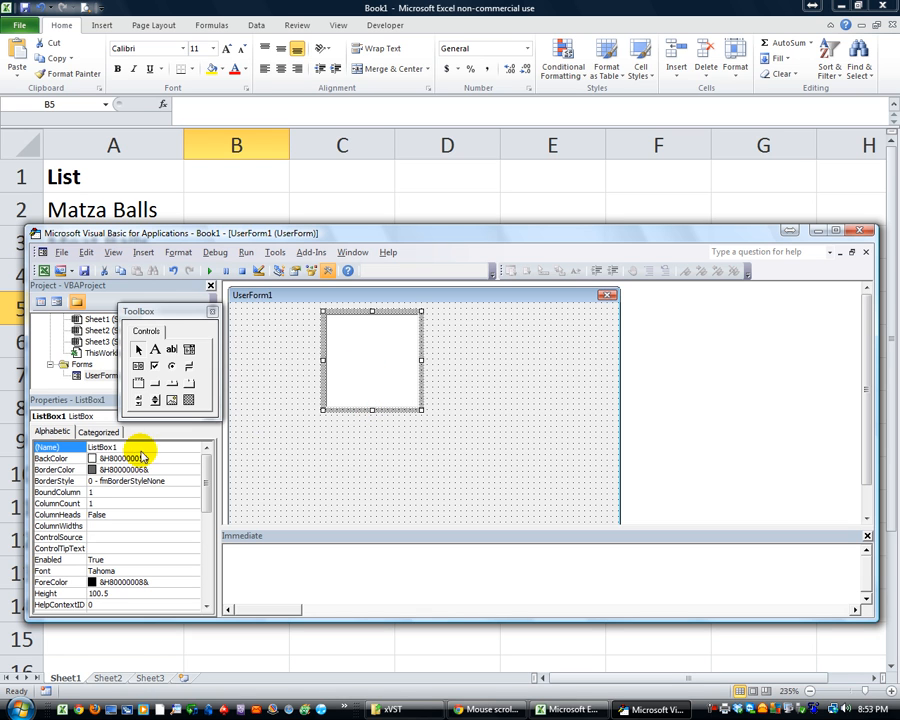
type("lbx")
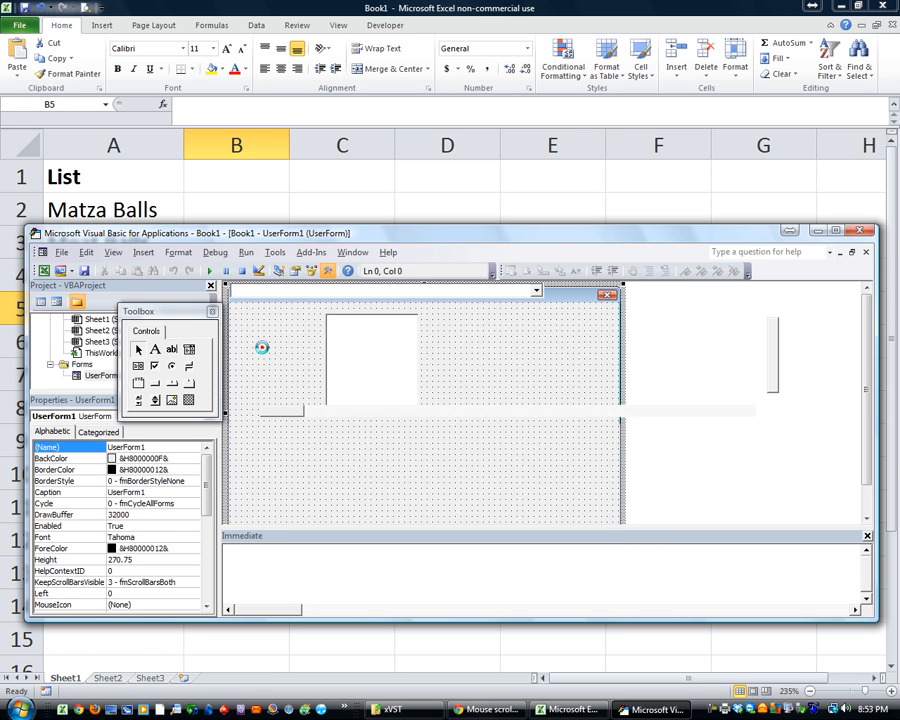
Open the UserForm's code window and check its event dropdown.
double_click(370, 355)
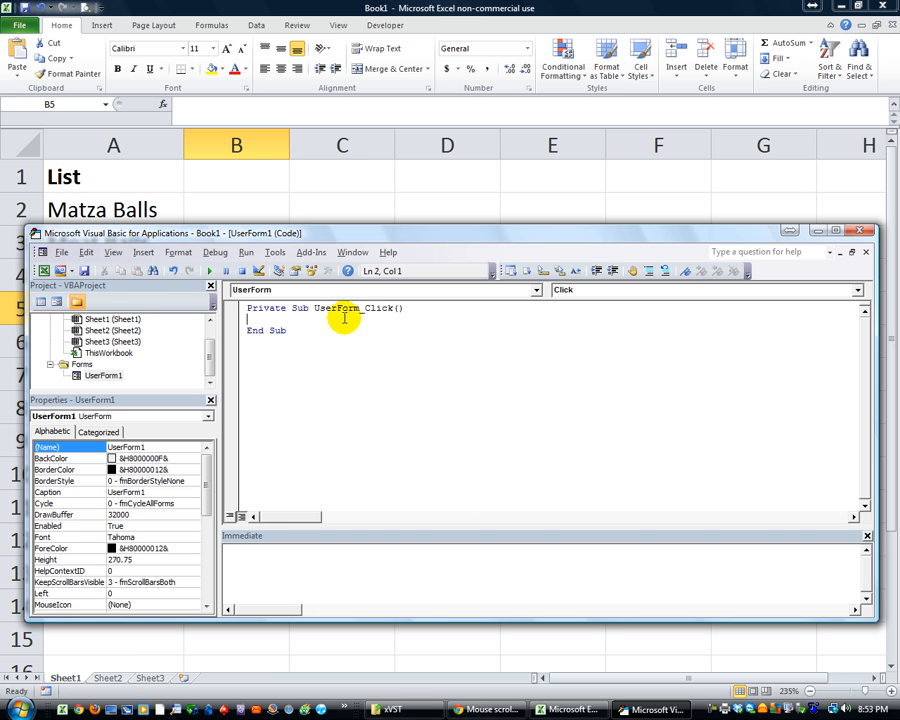
left_click(855, 290)
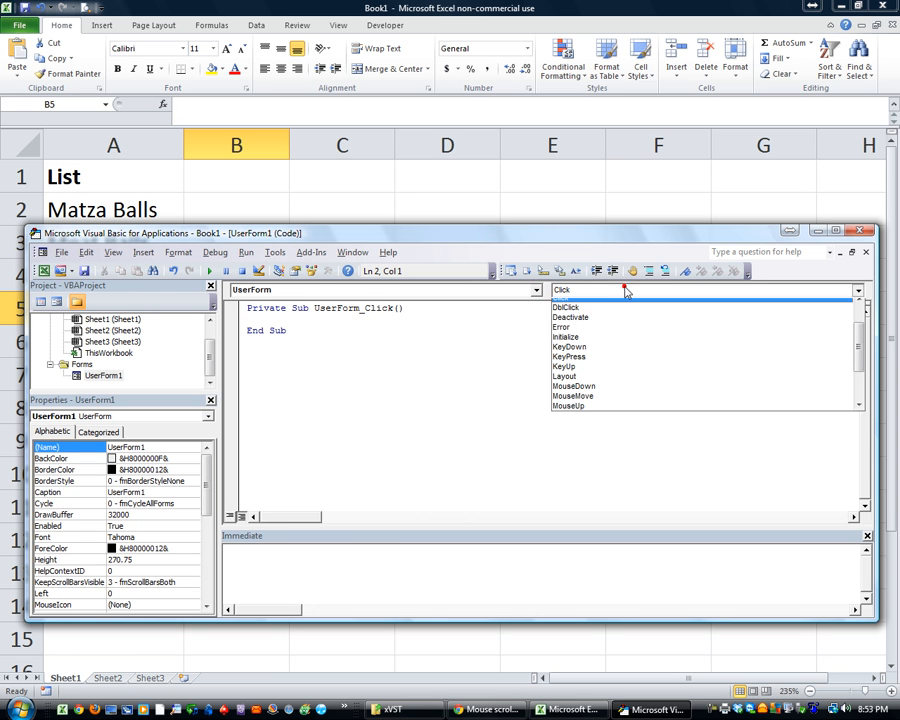
left_click(570, 327)
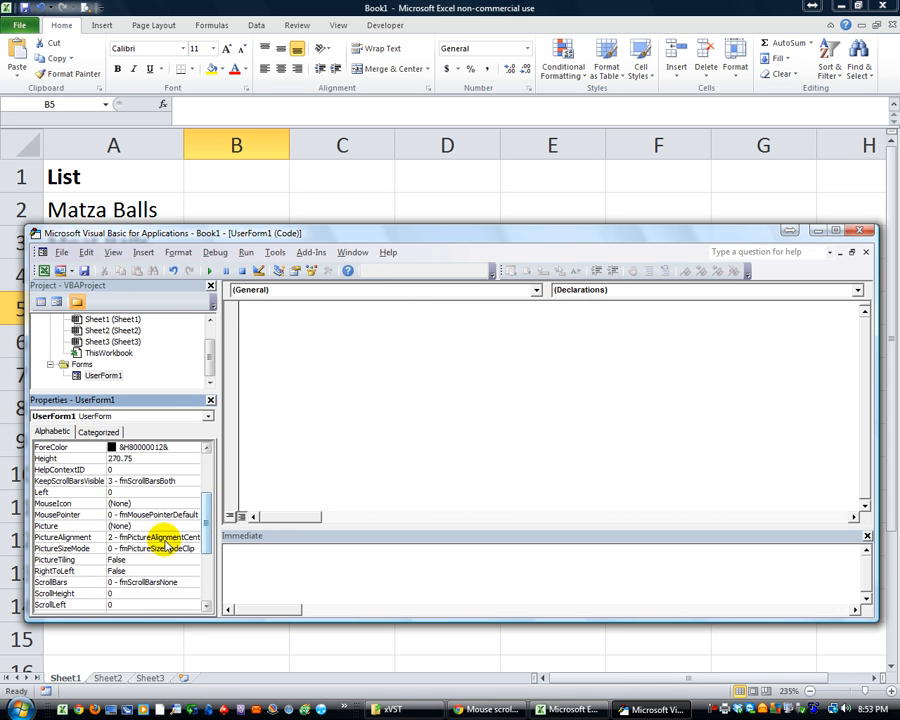
Browse through the form's properties in the Properties window.
scroll("down", 3)
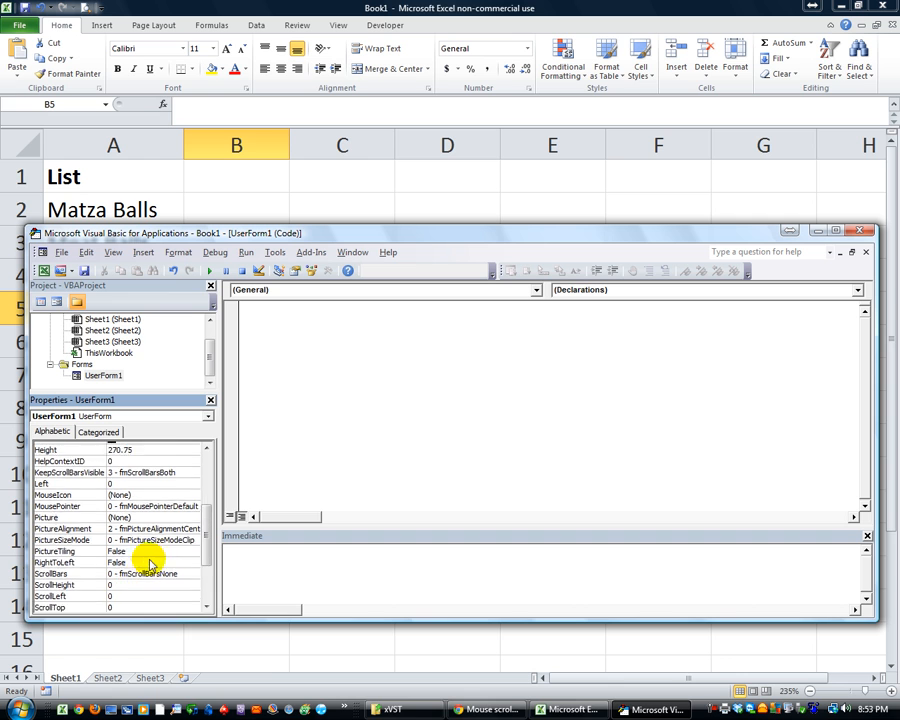
scroll("down", 3)
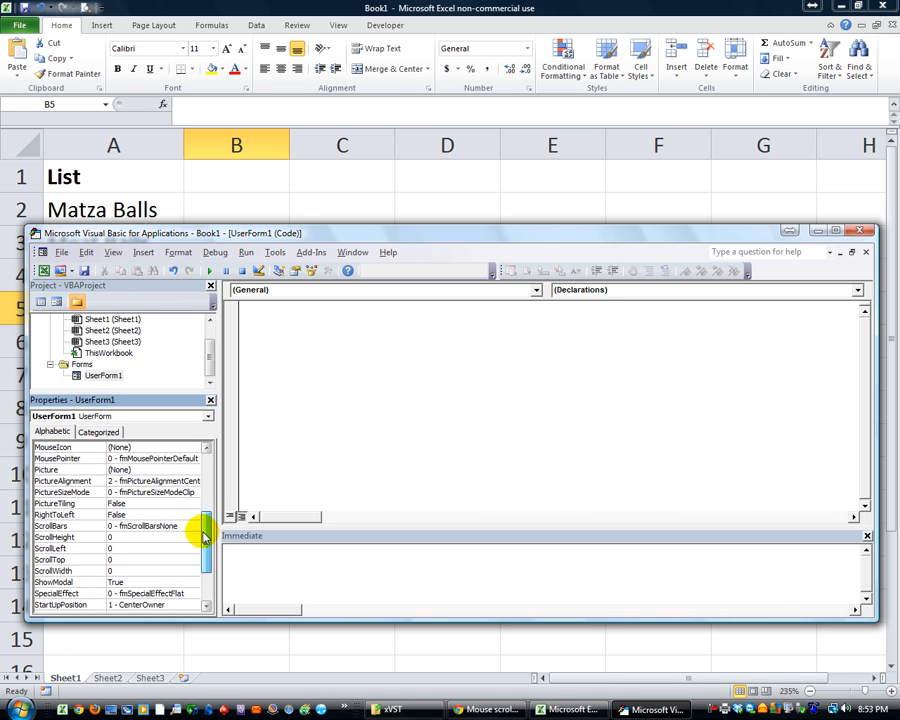
left_click_drag(203, 537, 203, 500)
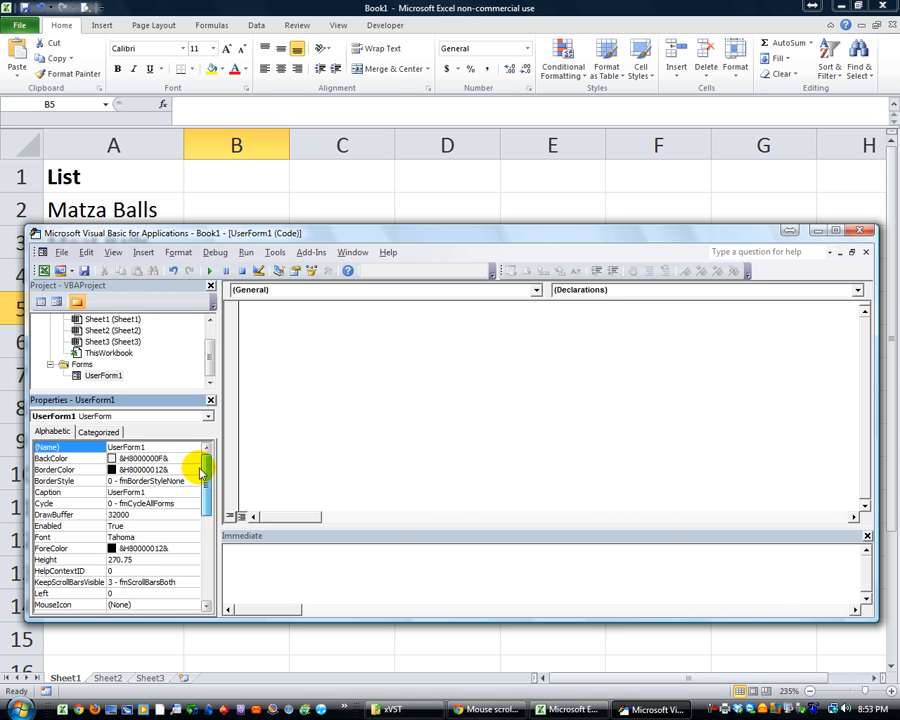
scroll("down", 3)
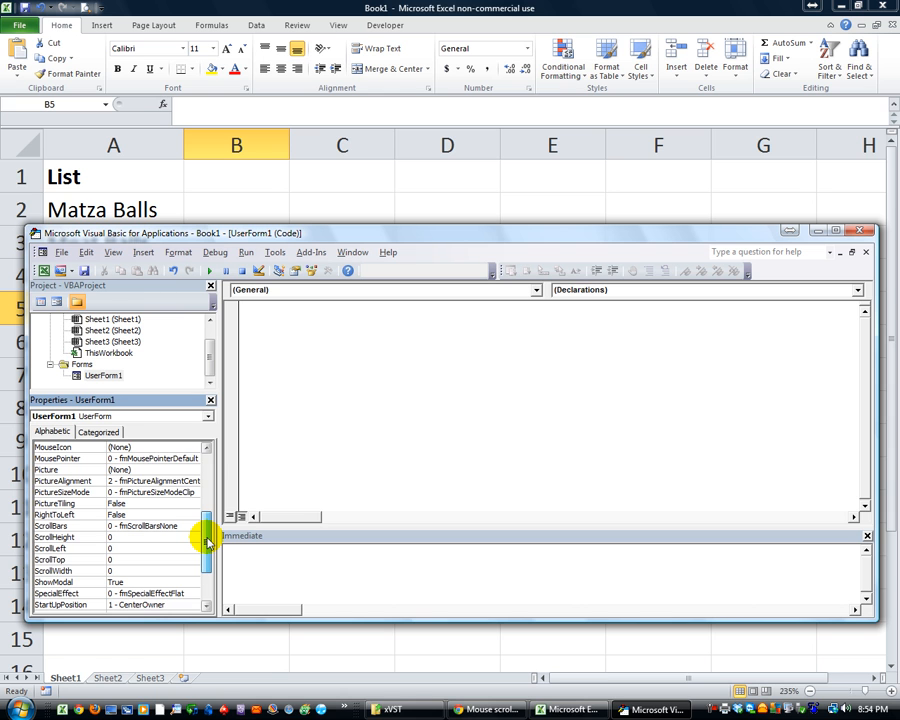
scroll("down", 3)
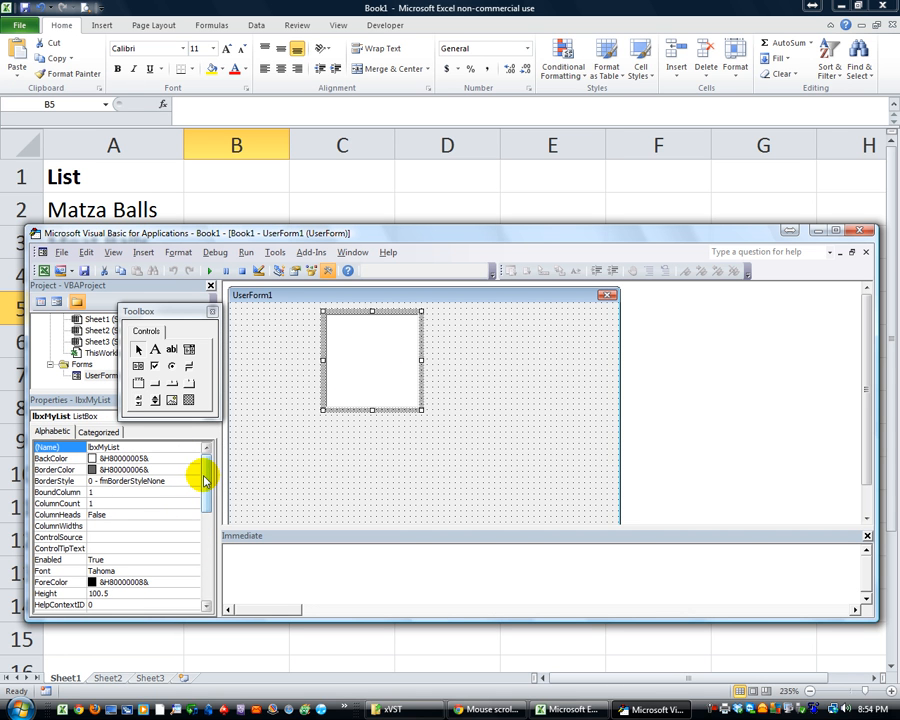
Set the list box's RowSource to myList and resize the UserForm around it.
scroll("down", 3)
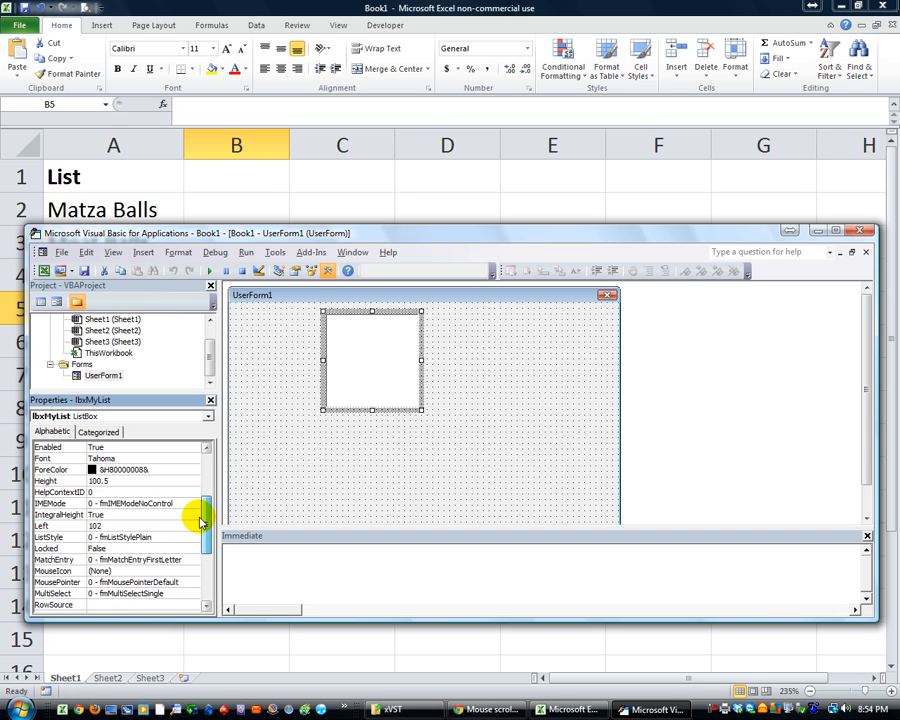
scroll("down", 3)
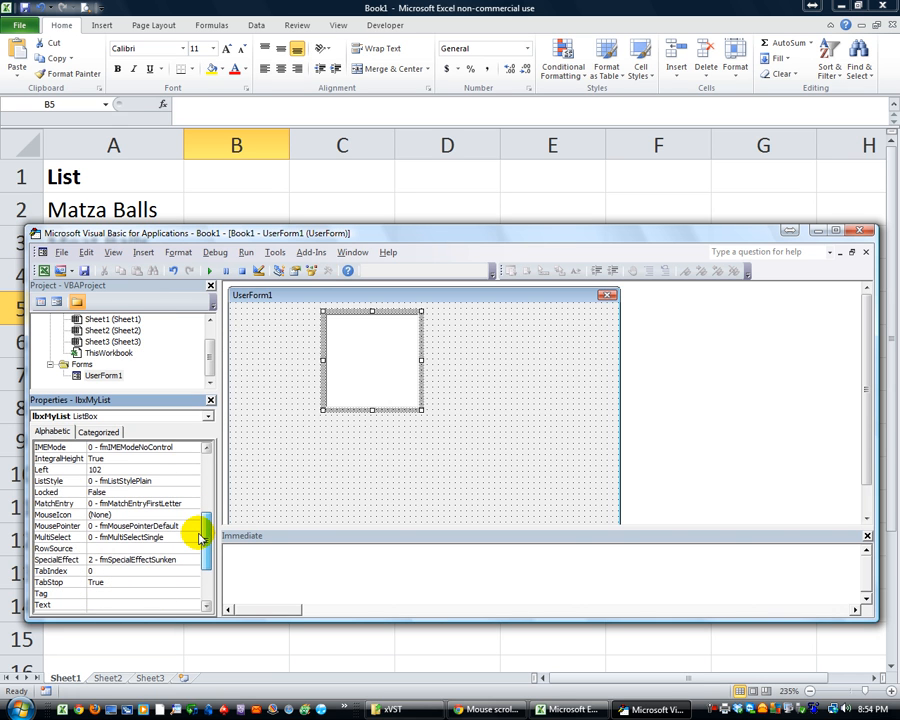
left_click(55, 548)
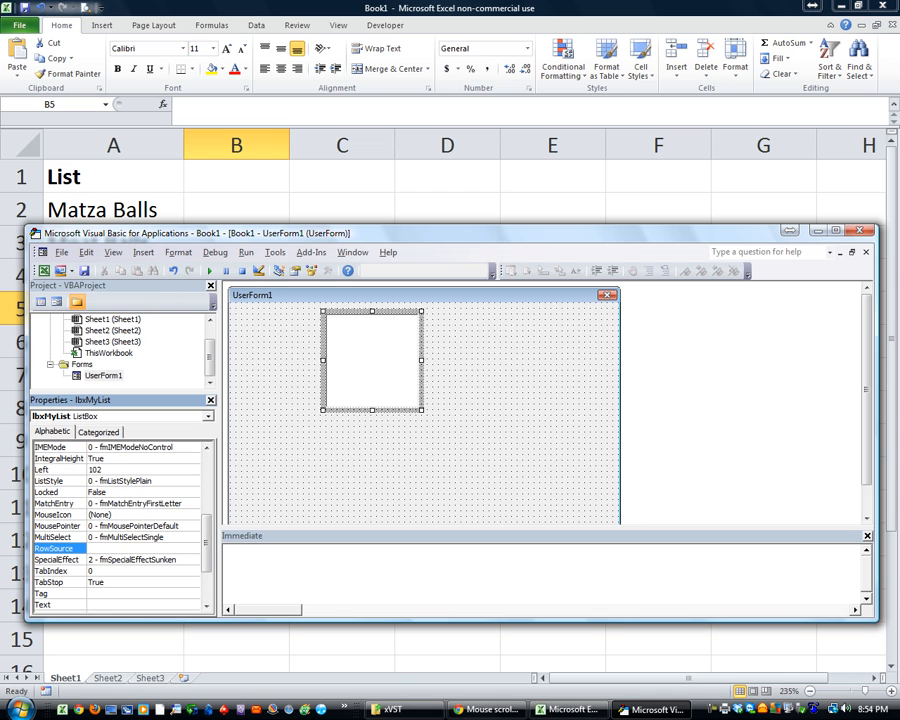
type("myL")
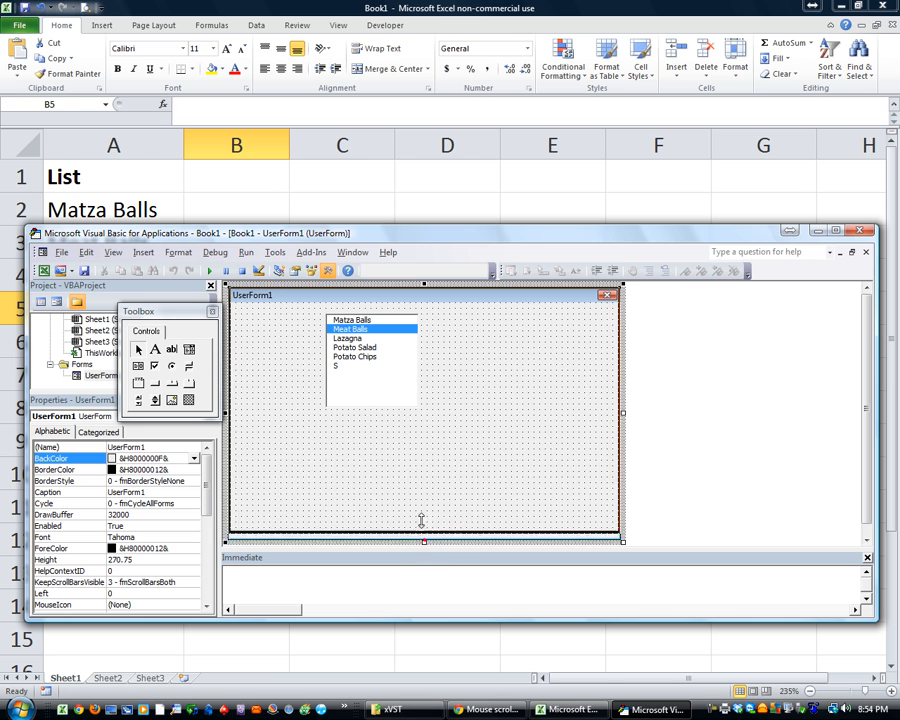
left_click_drag(422, 541, 422, 452)
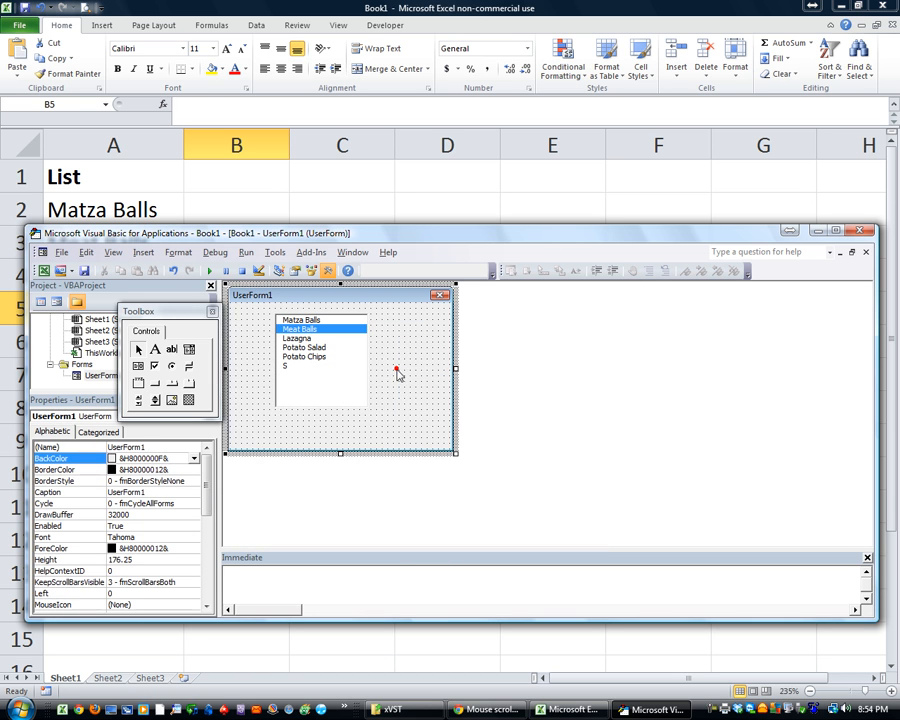
mouse_move(313, 358)
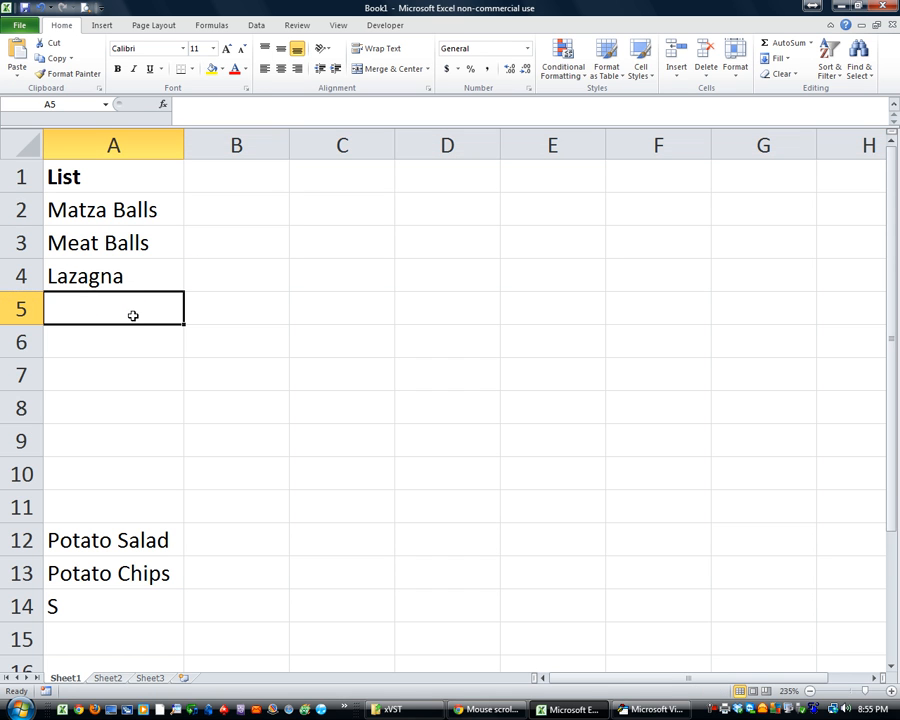
Enter filler items 'lkjsd', 'wolwer' and ';llsl' into the blank List cells.
type("lkjsd")
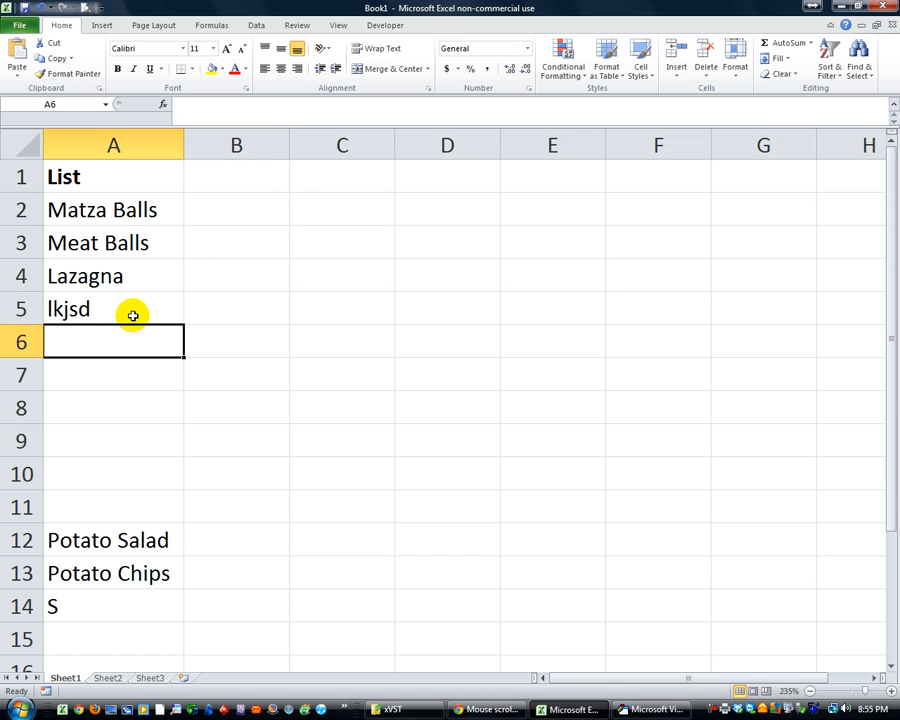
type("wolwer")
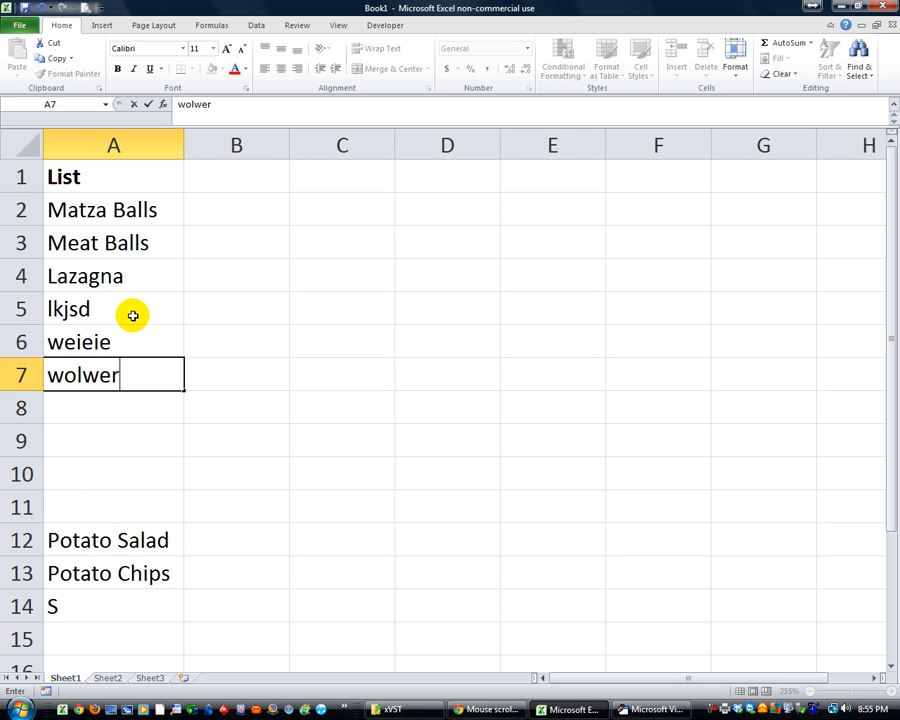
type(";llsl")
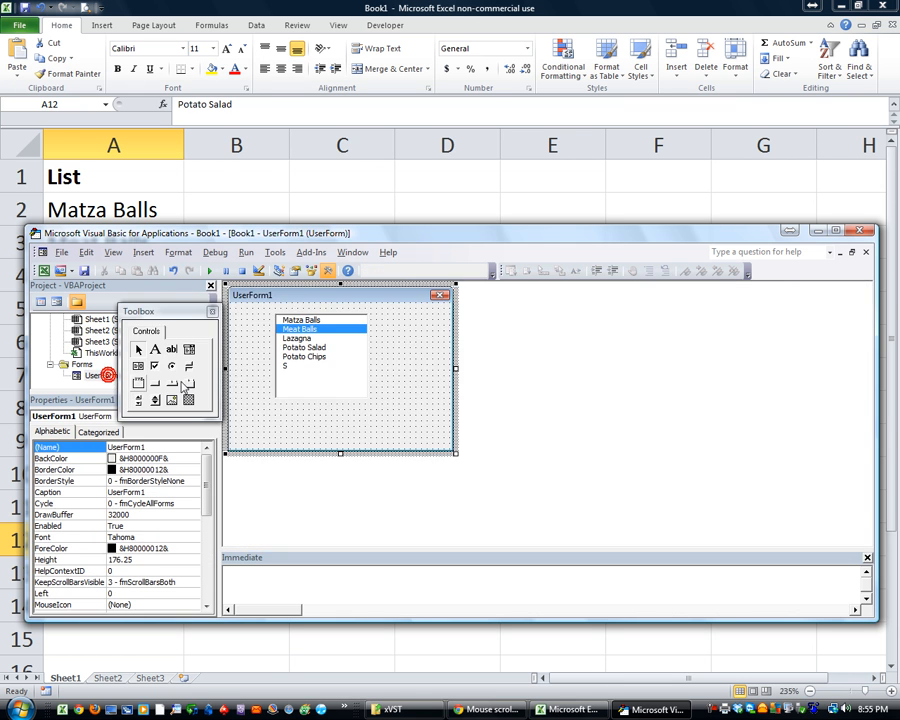
mouse_move(198, 525)
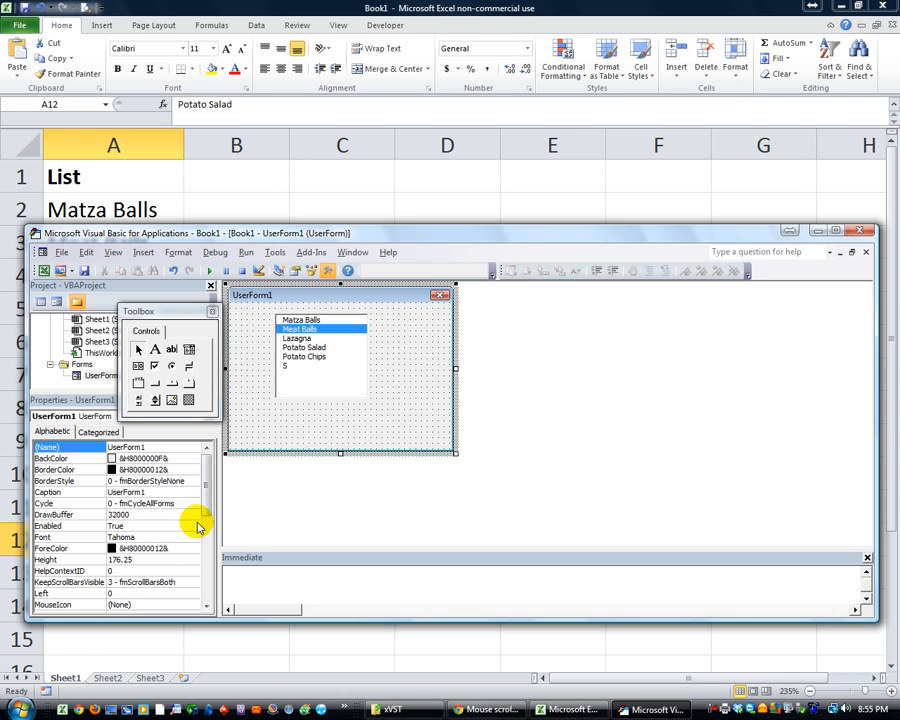
Select lbxMyList and scroll its properties down to RowSource.
scroll("down", 3)
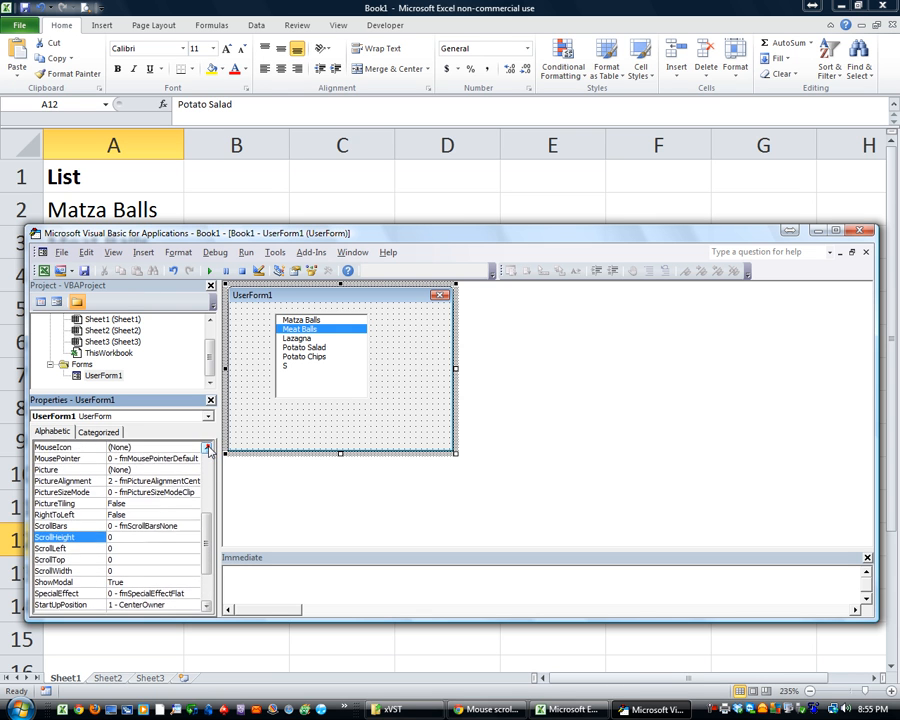
left_click(310, 350)
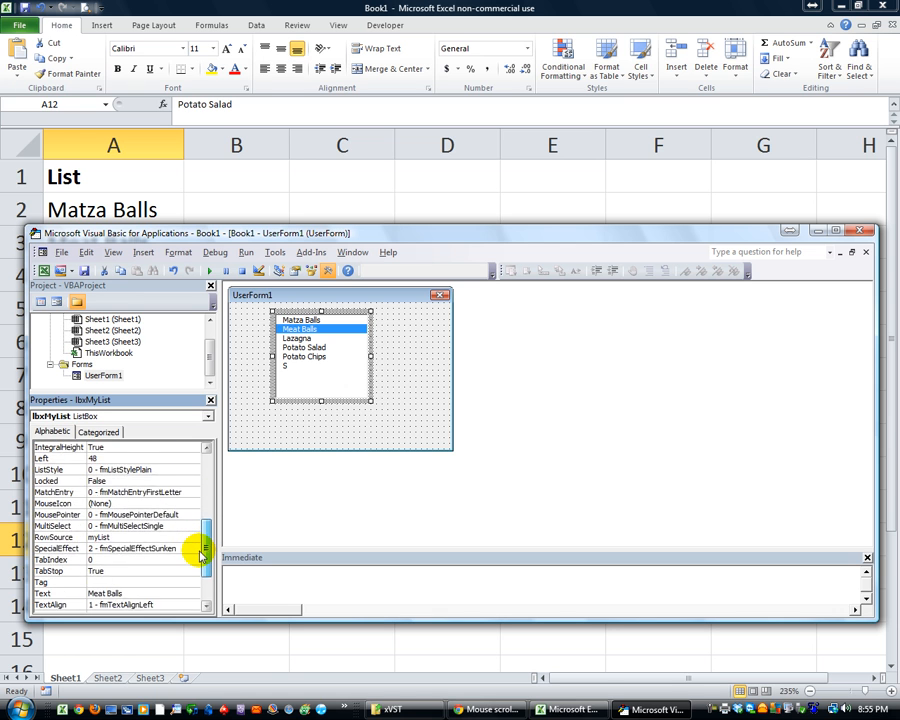
scroll("down", 3)
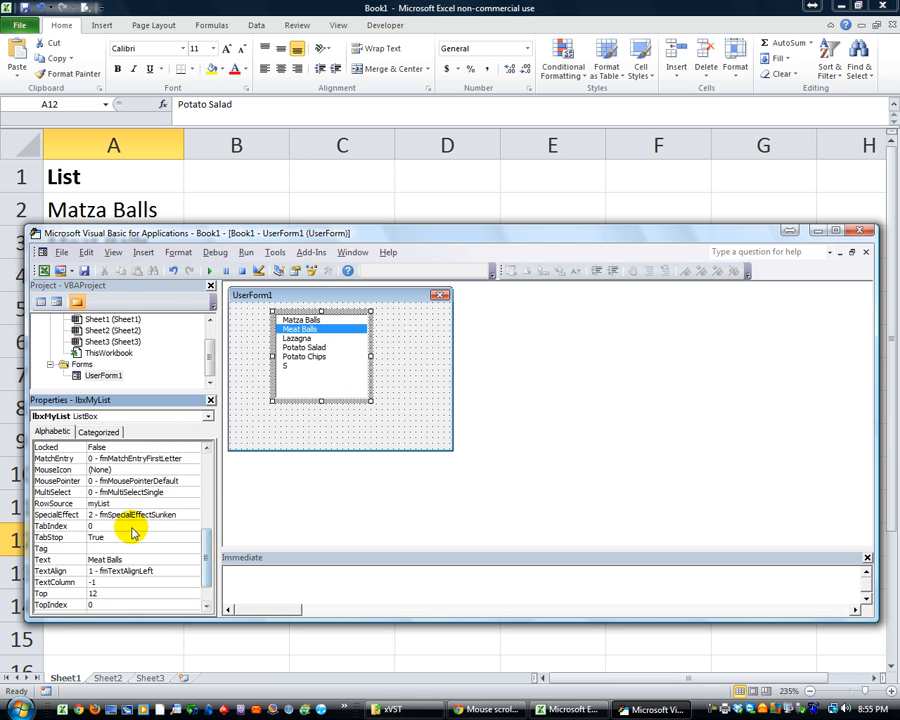
left_click(55, 503)
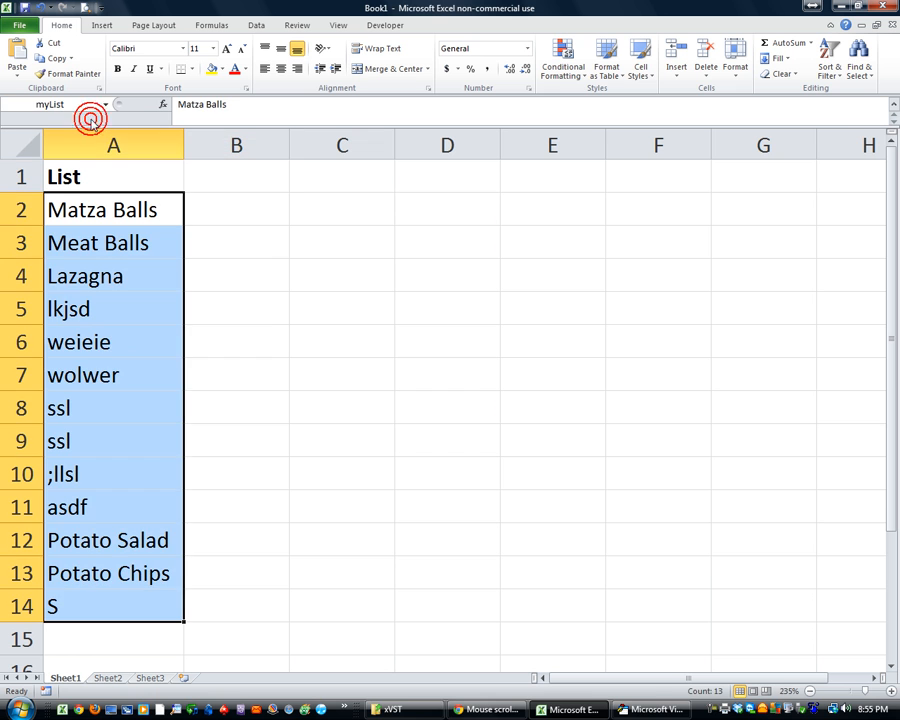
Select the named range myList (A2:A14) from the Name Box.
left_click(236, 308)
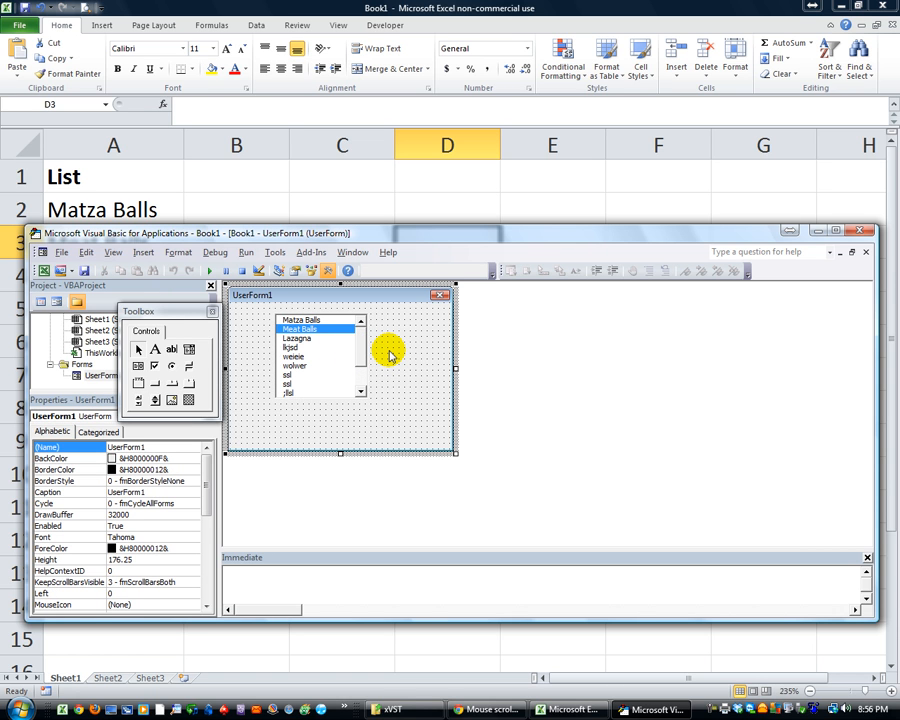
mouse_move(378, 355)
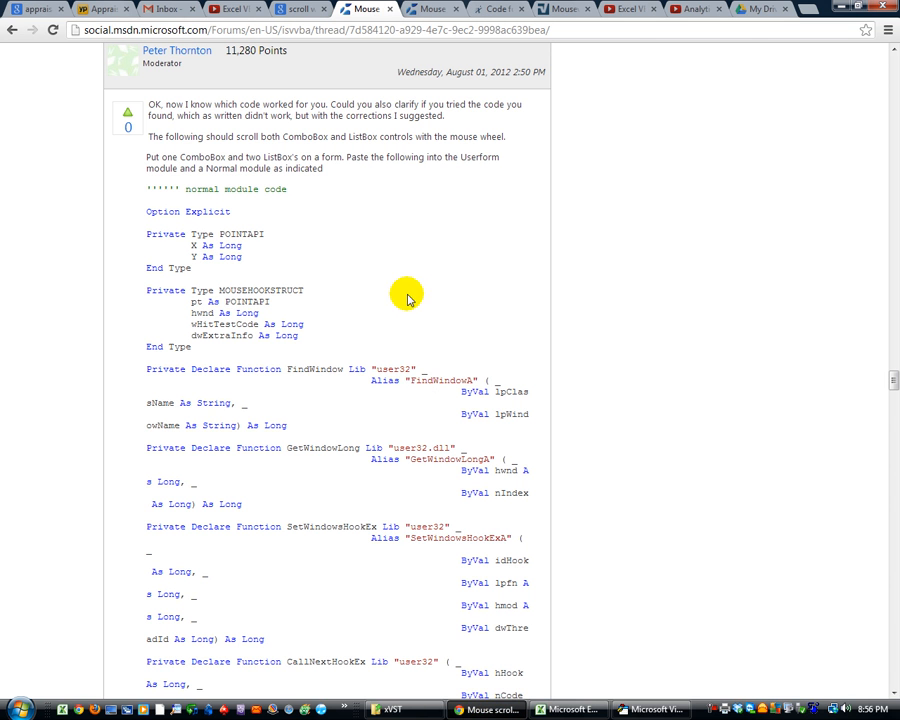
mouse_move(185, 128)
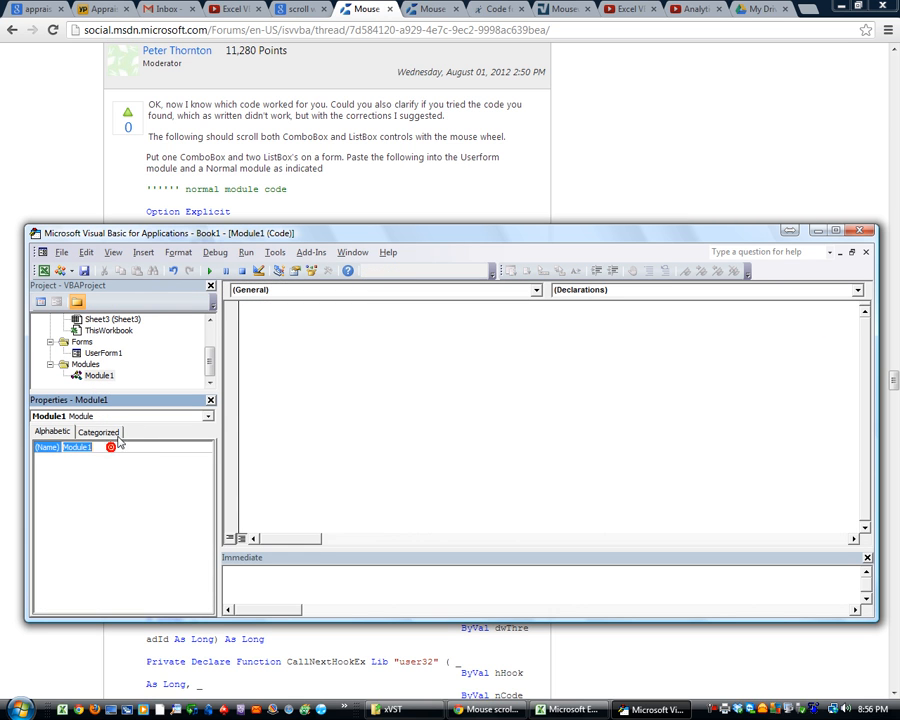
Enter 'Scroll' as the new module's name.
type("Scroll")
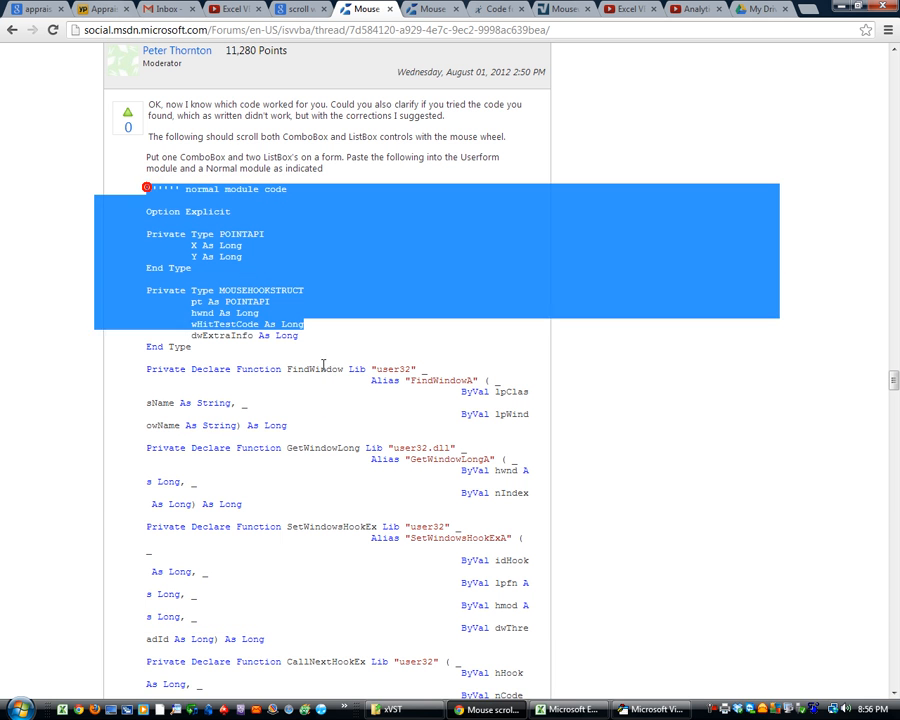
Scroll down the forum post through the normal module code.
scroll("down", 3)
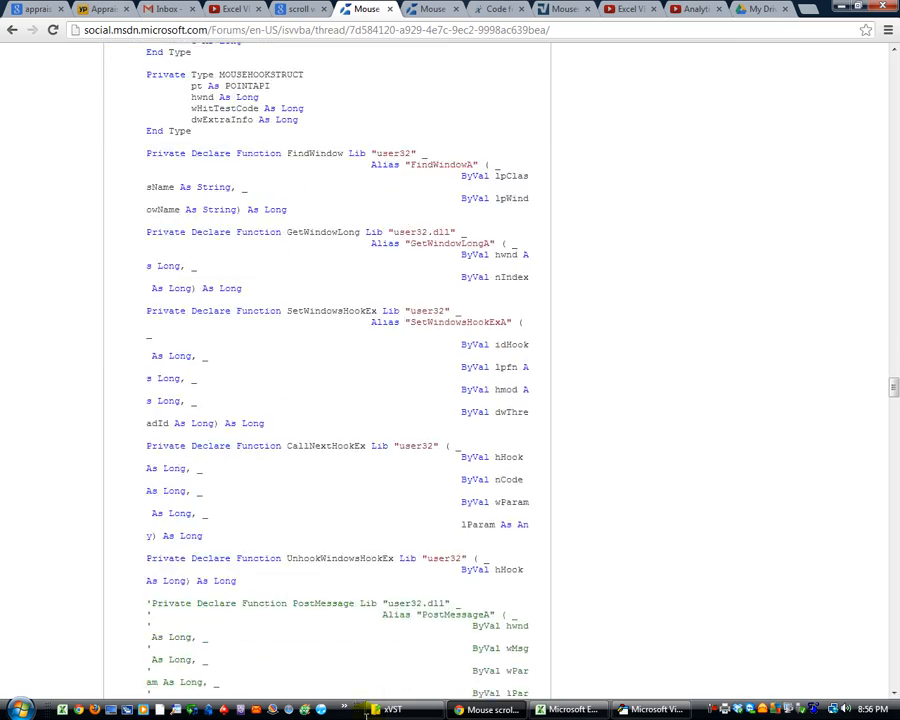
scroll("down", 3)
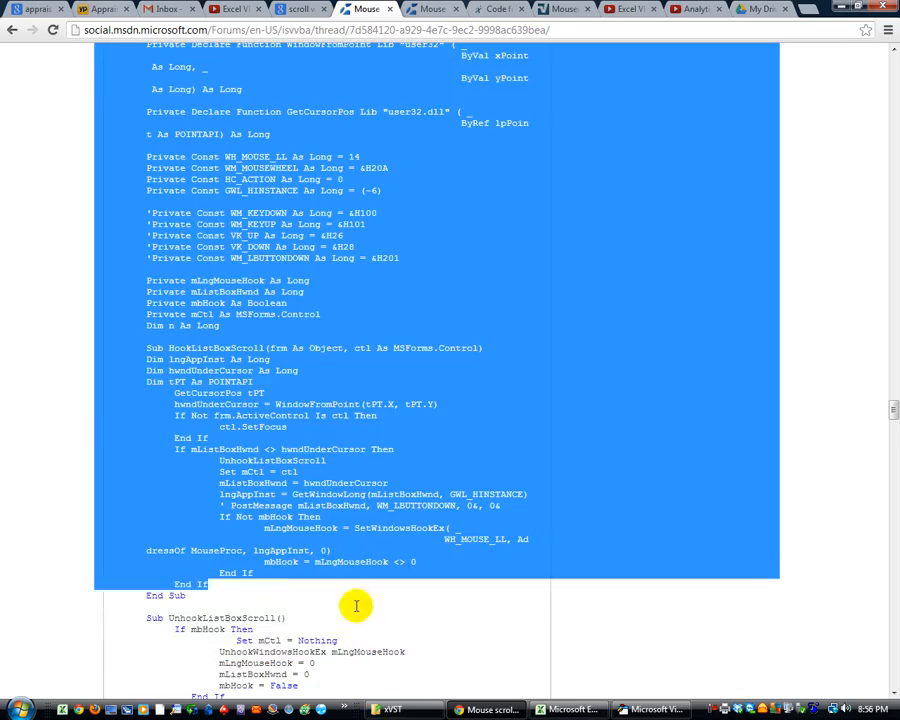
scroll("down", 3)
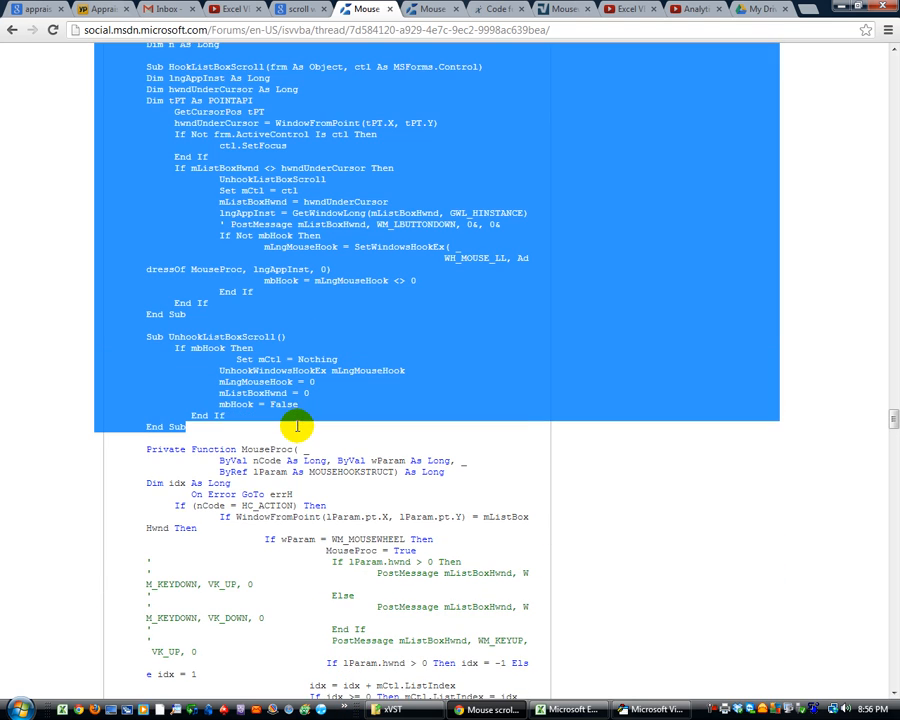
scroll("down", 3)
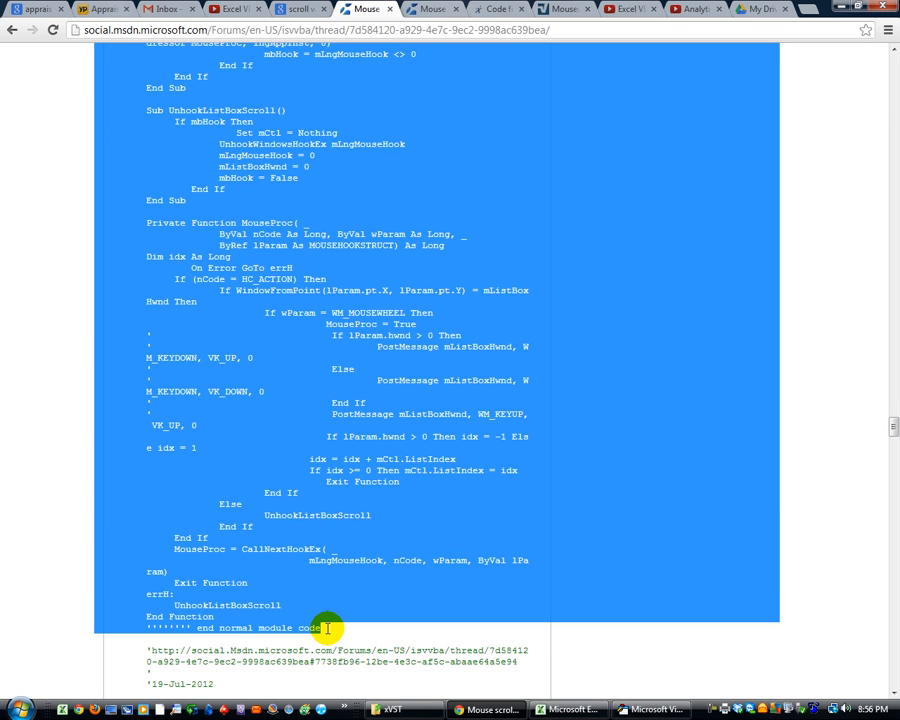
mouse_move(528, 693)
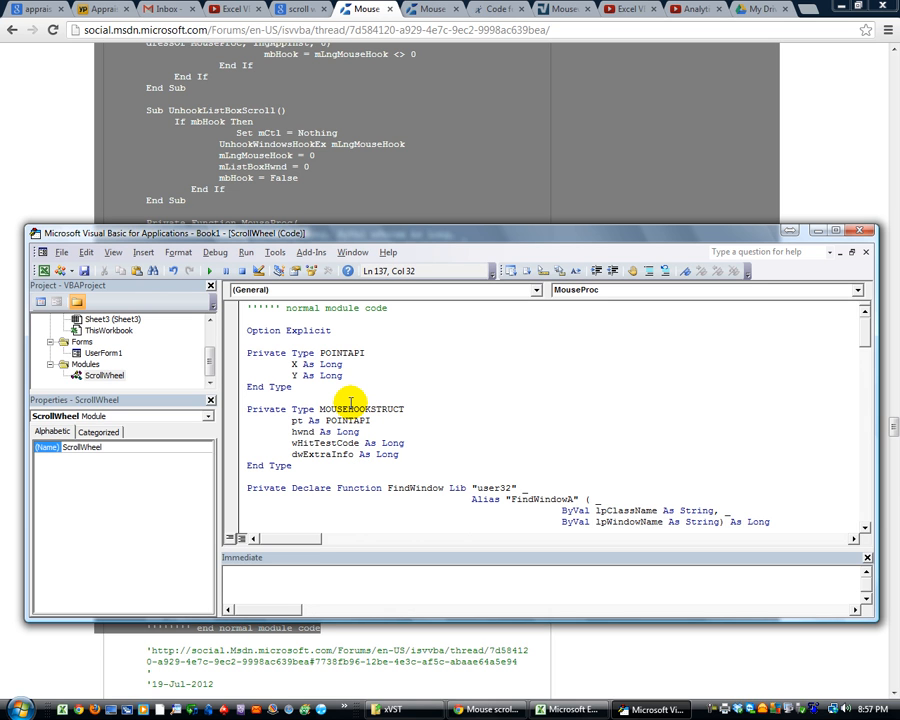
scroll("down", 3)
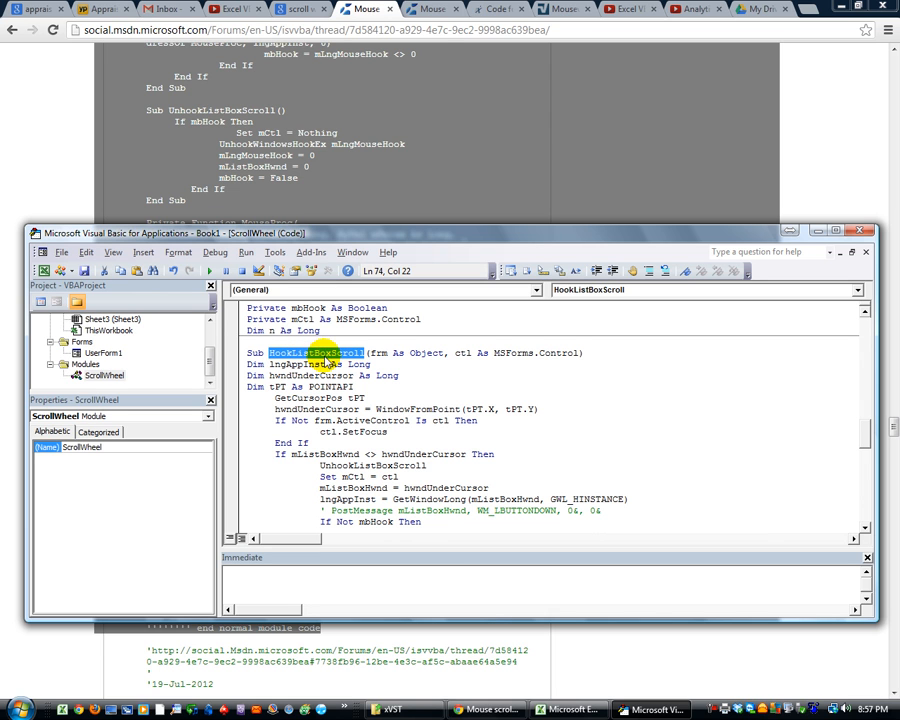
mouse_move(405, 357)
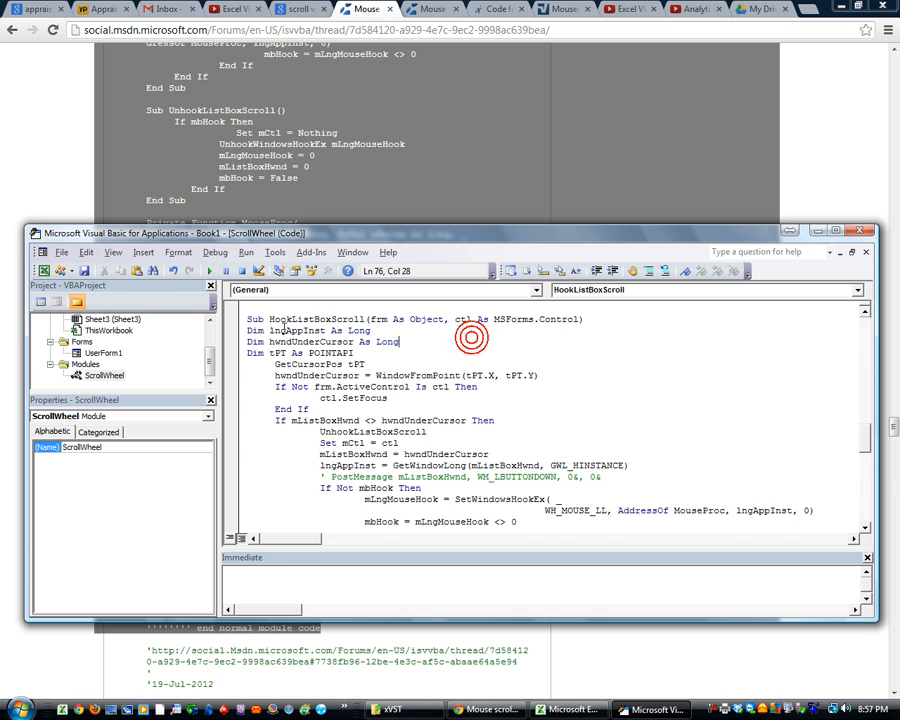
scroll("down", 3)
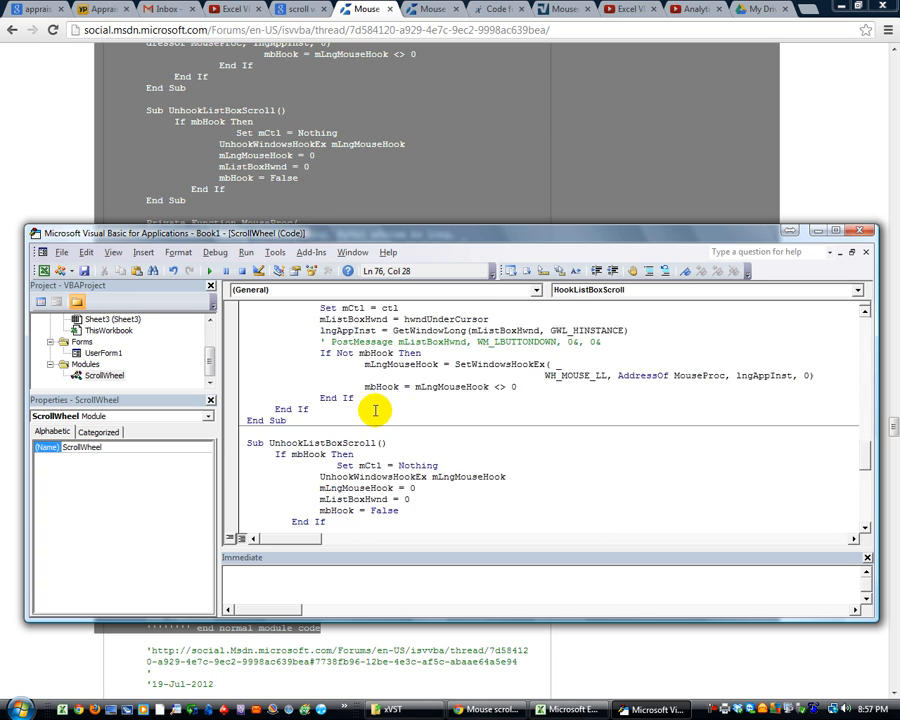
double_click(375, 330)
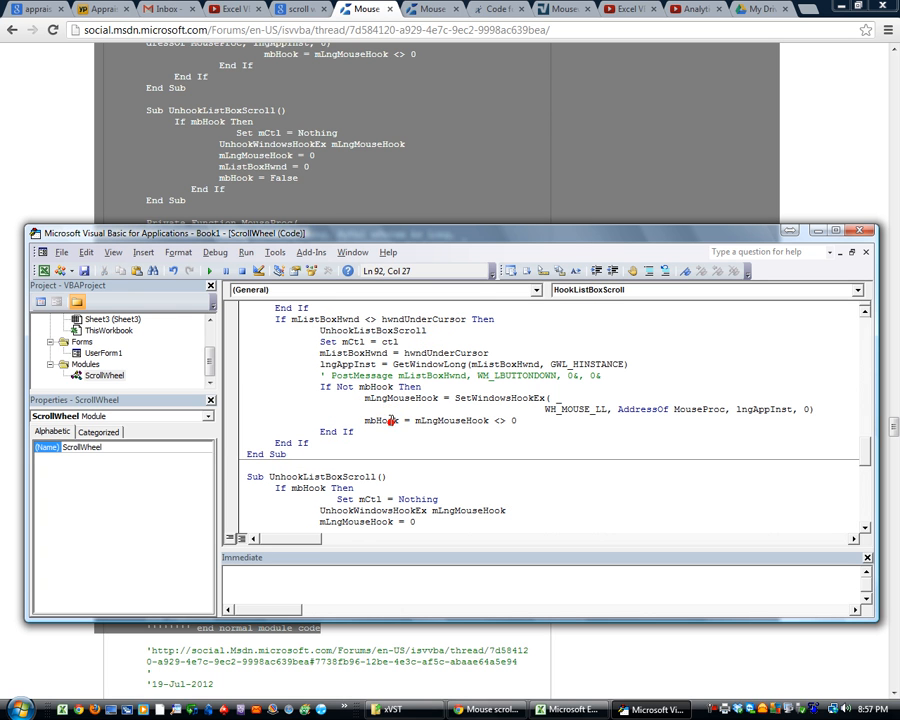
scroll("down", 3)
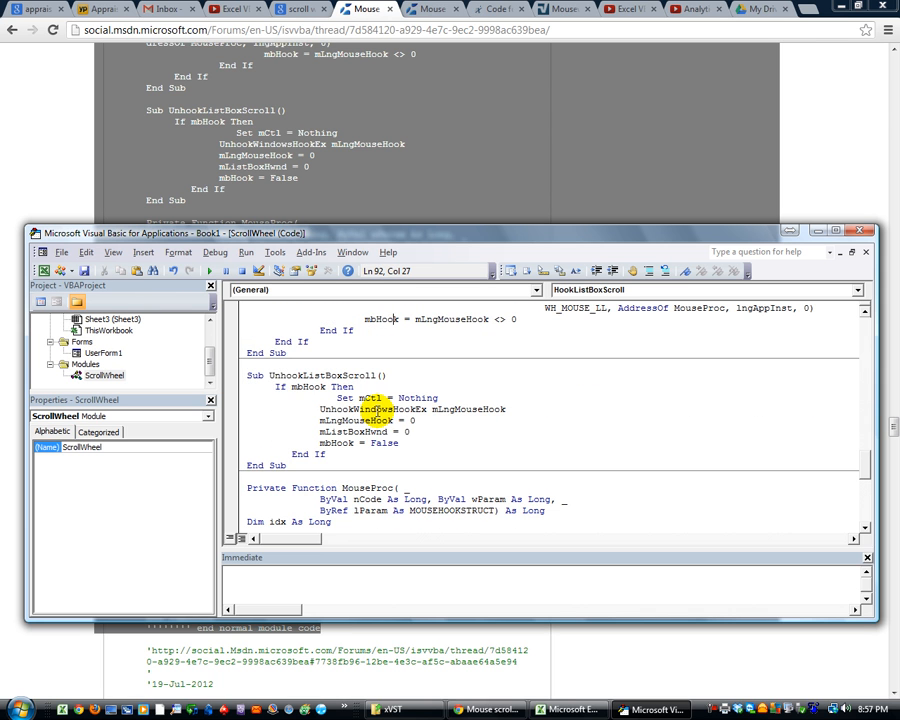
scroll("down", 3)
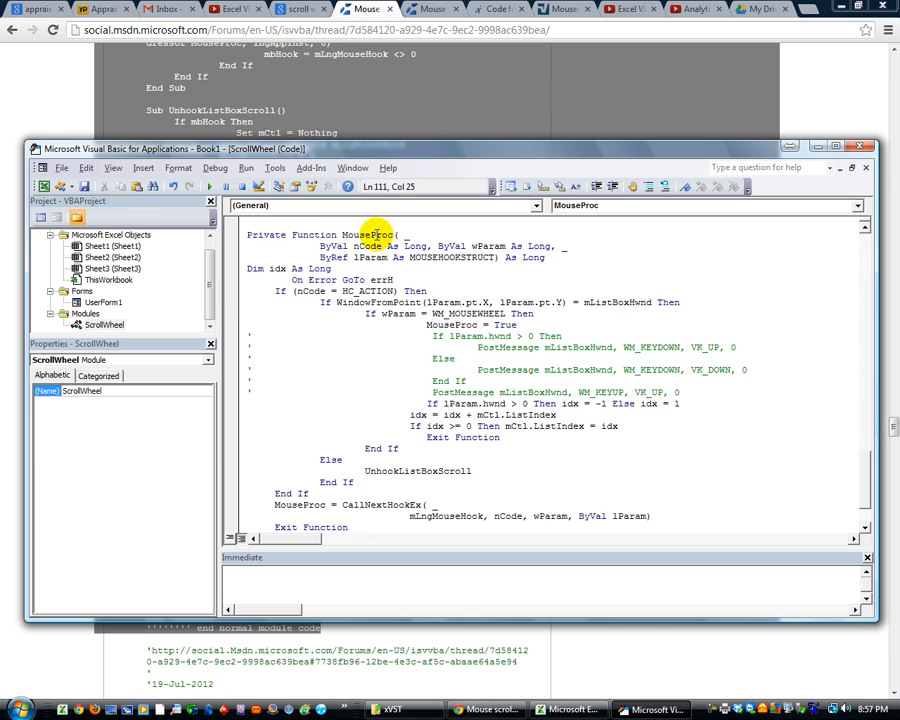
scroll("down", 3)
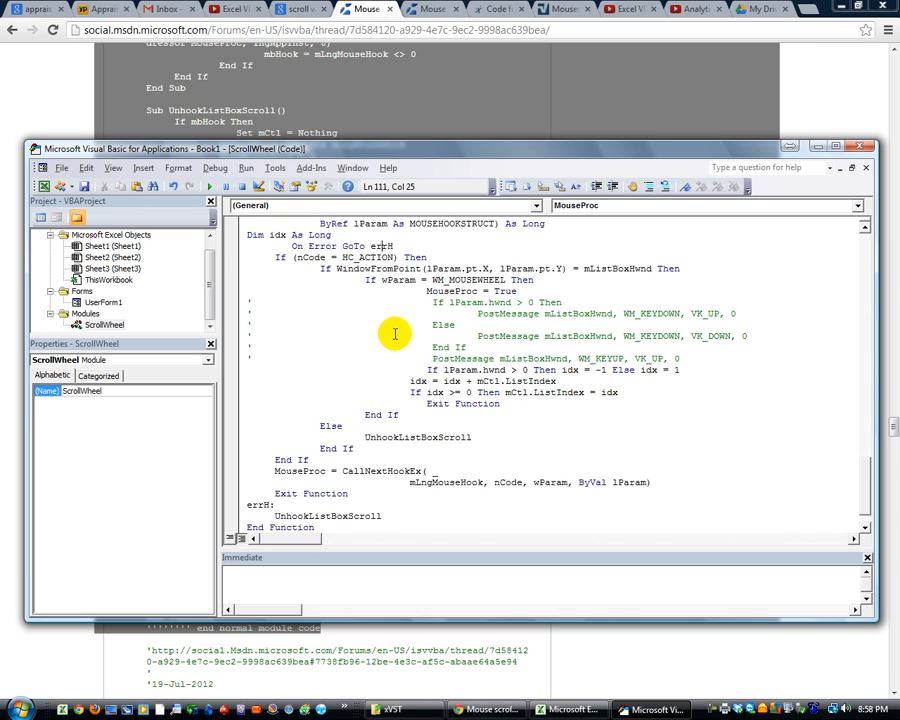
scroll("down", 3)
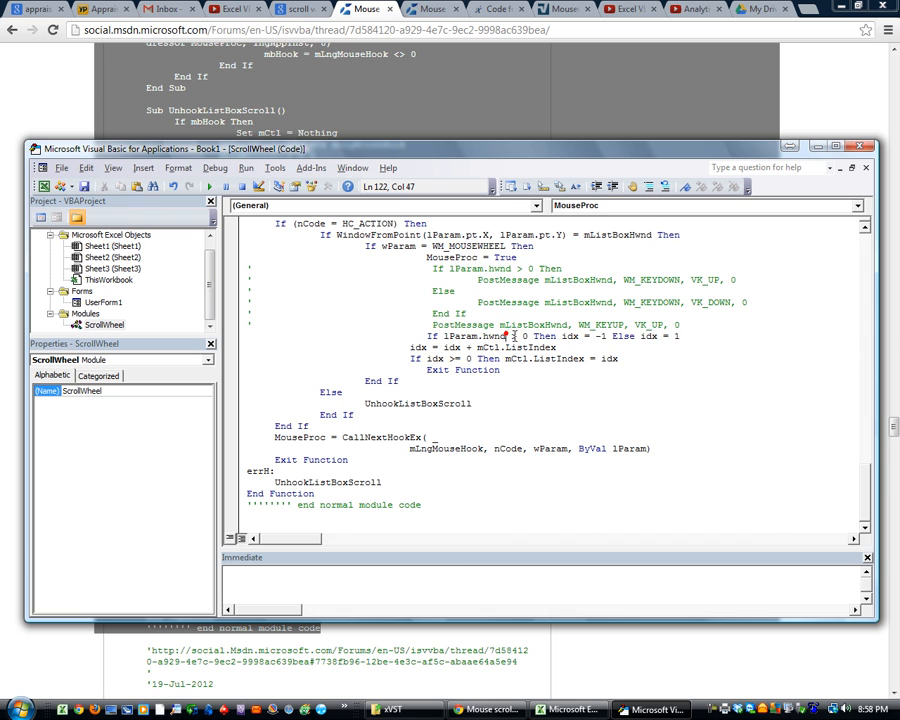
left_click(568, 335)
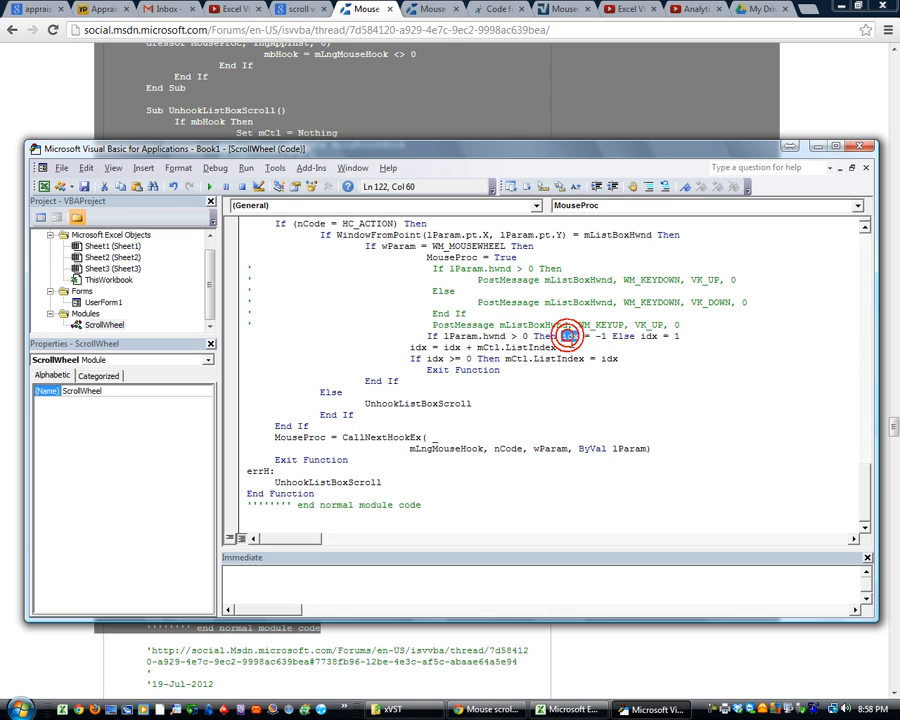
left_click(597, 336)
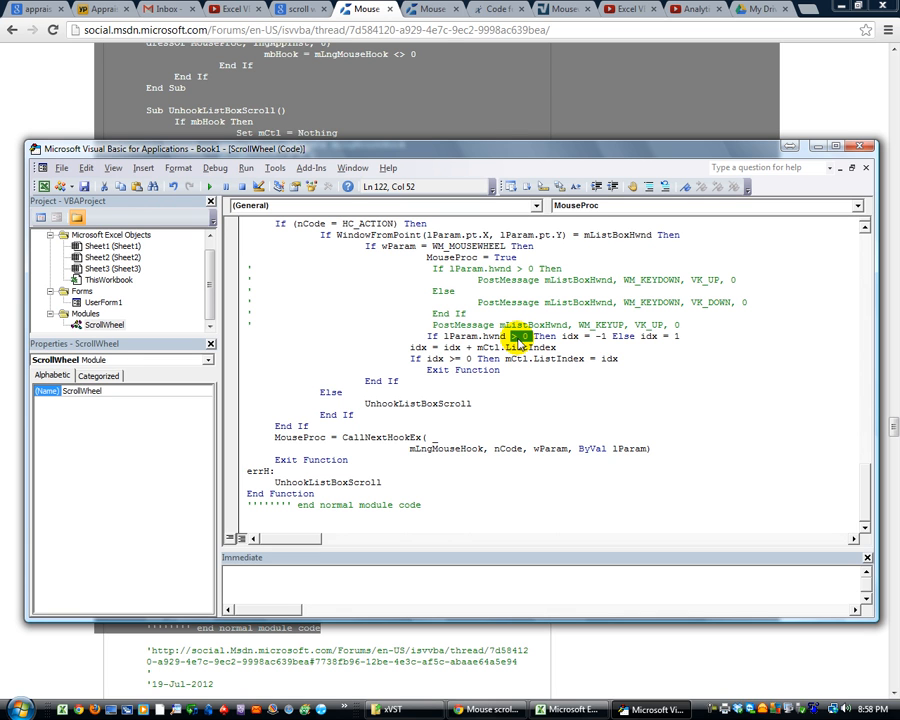
left_click(583, 357)
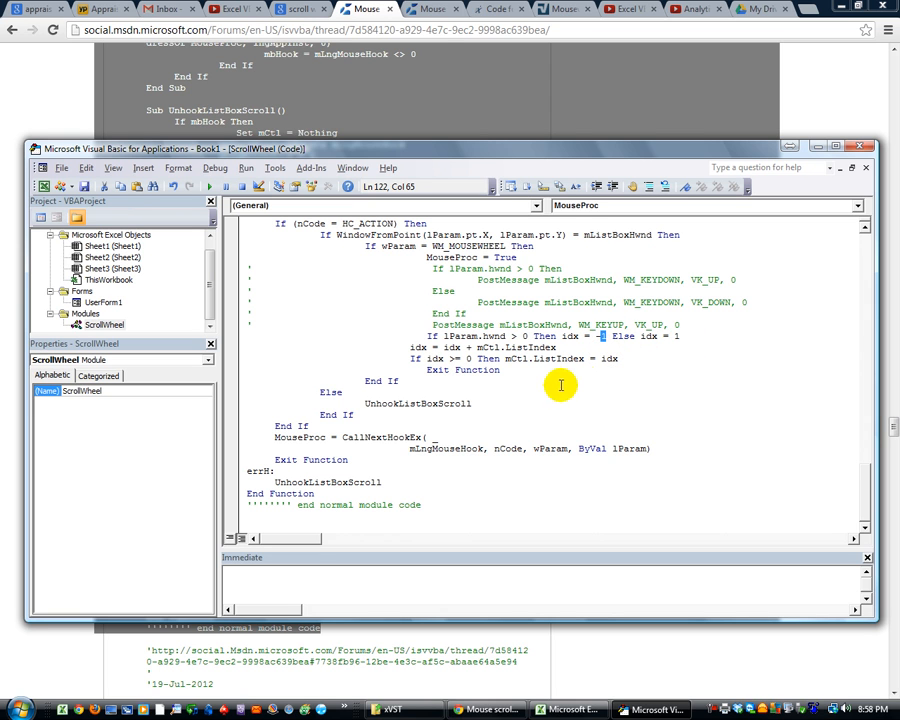
double_click(535, 347)
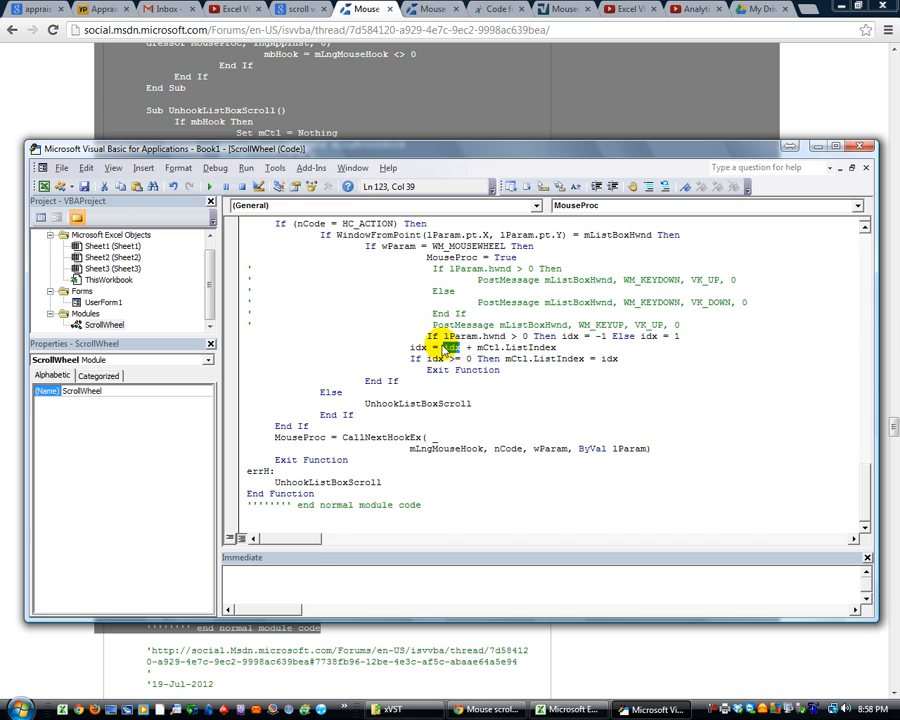
double_click(450, 347)
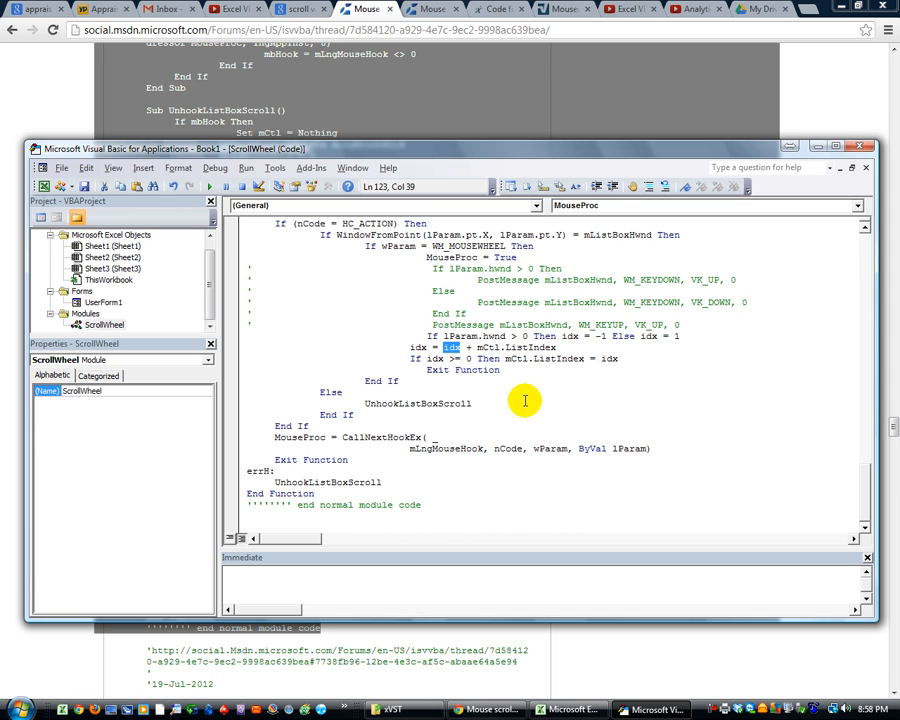
mouse_move(528, 368)
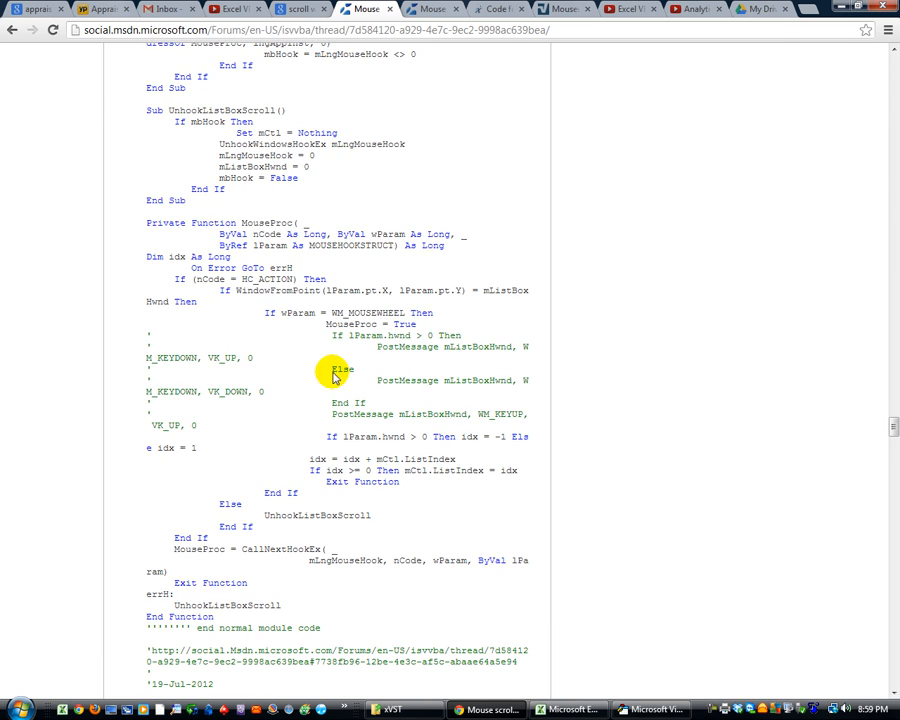
scroll("down", 3)
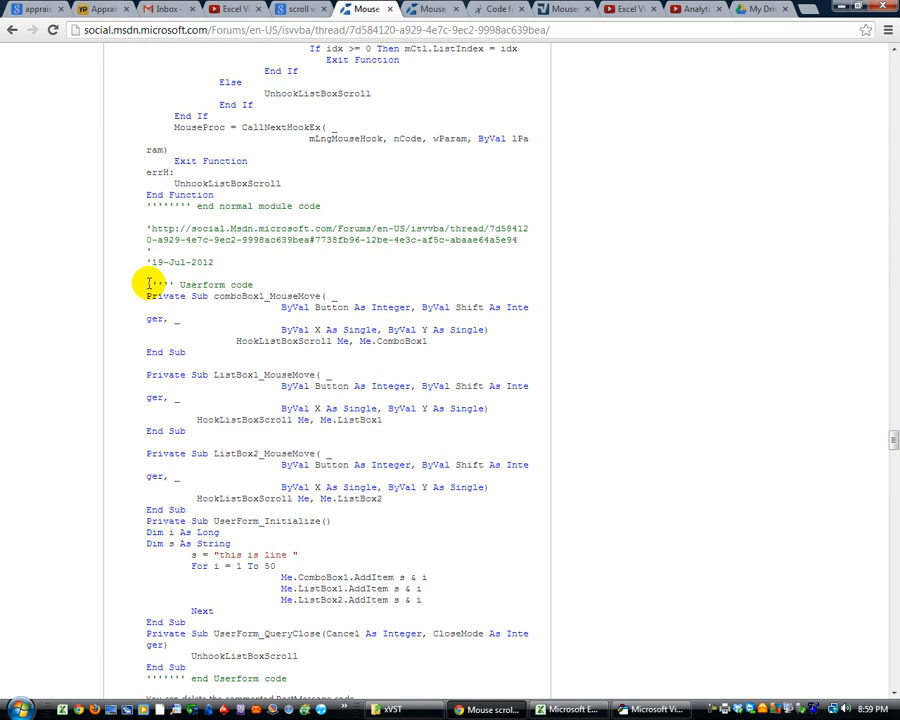
mouse_move(324, 358)
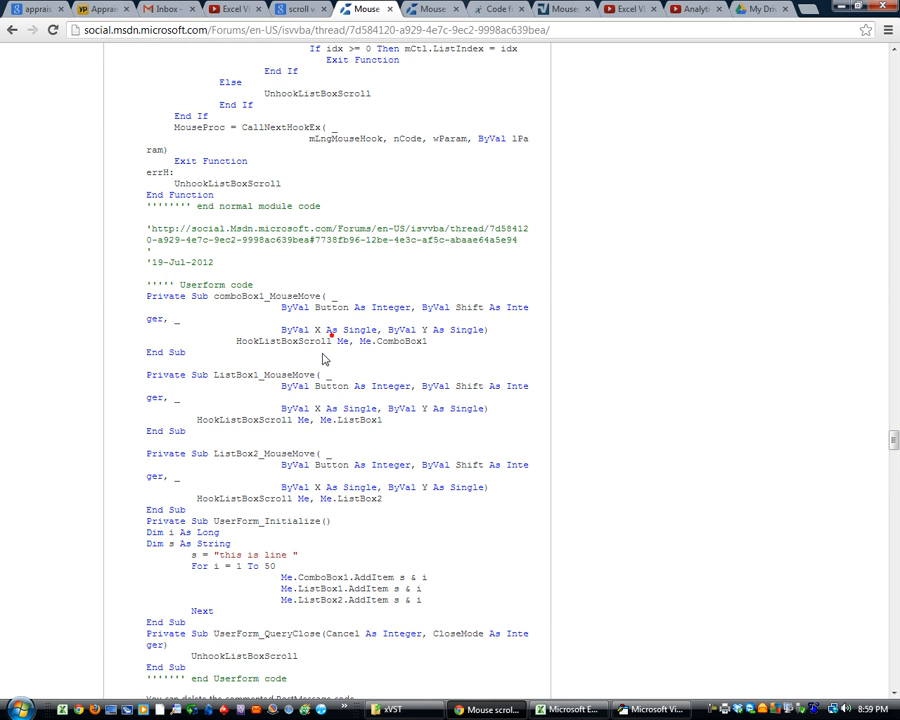
scroll("down", 3)
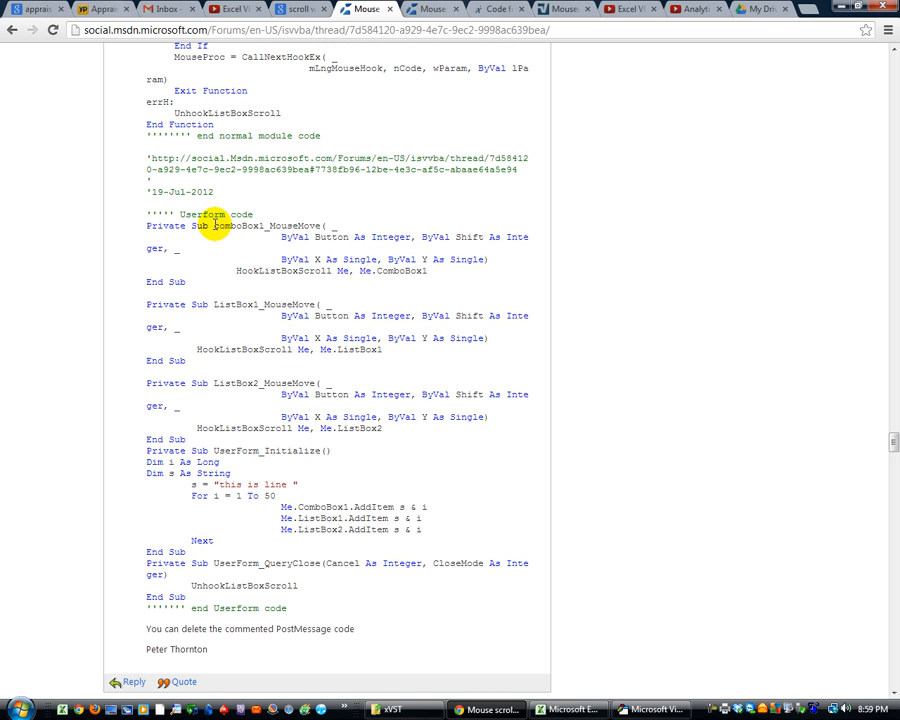
double_click(240, 225)
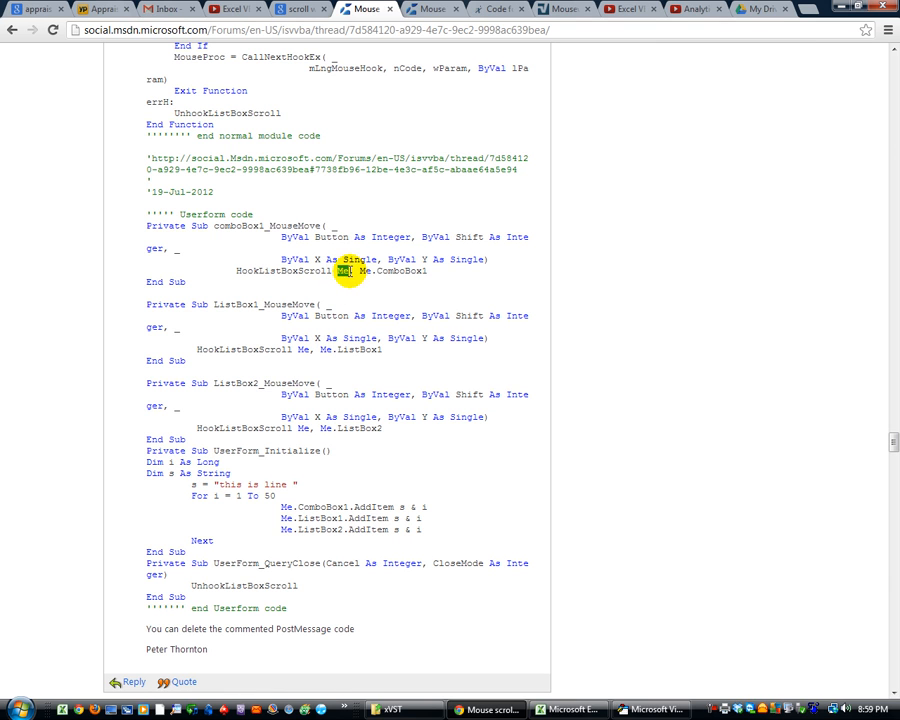
double_click(390, 271)
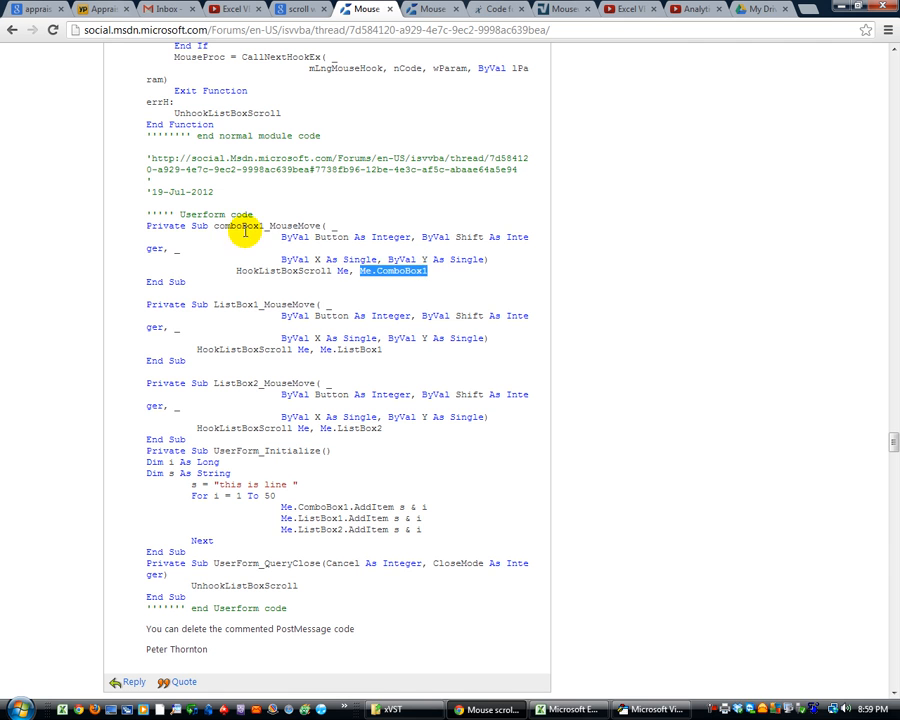
scroll("down", 3)
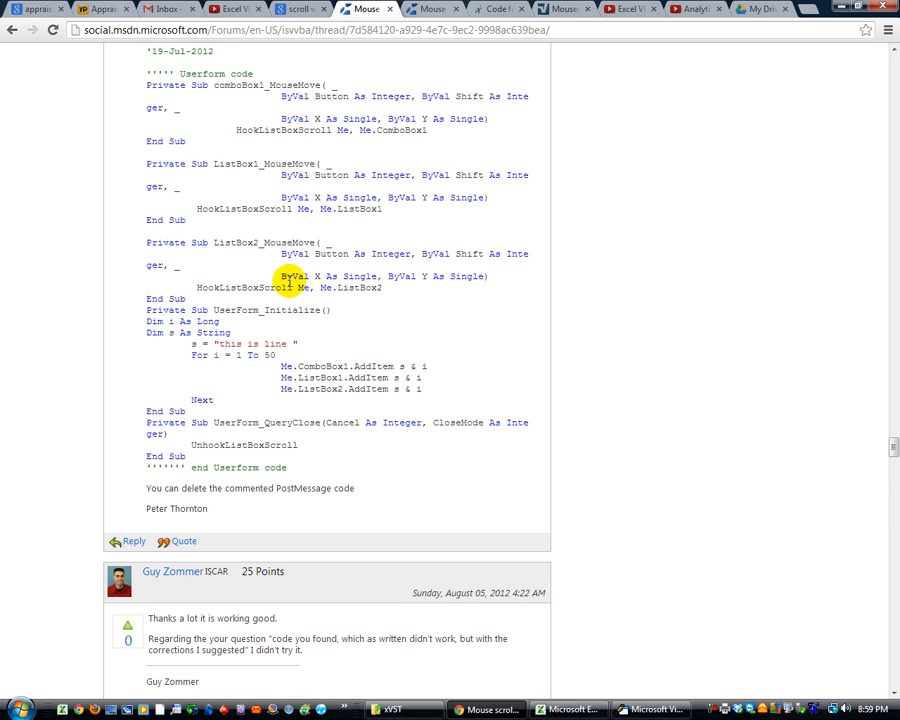
double_click(356, 208)
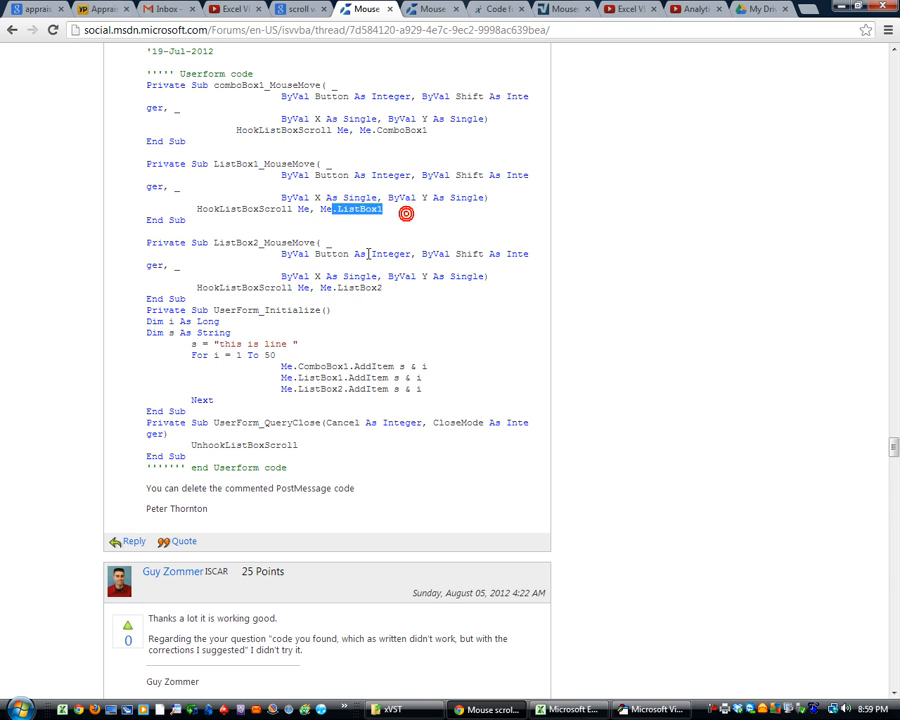
mouse_move(345, 268)
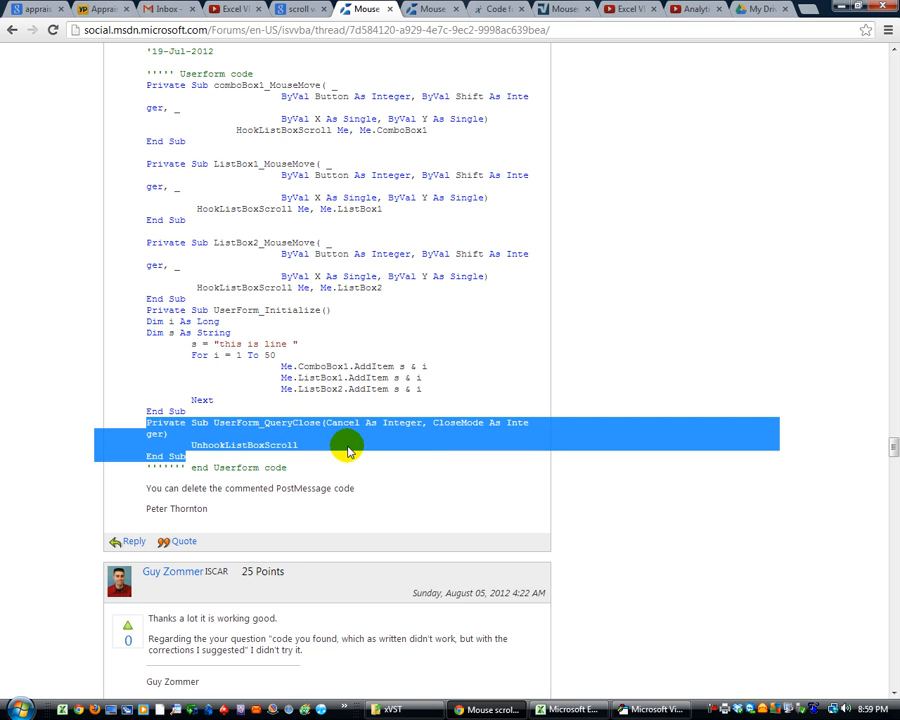
mouse_move(315, 452)
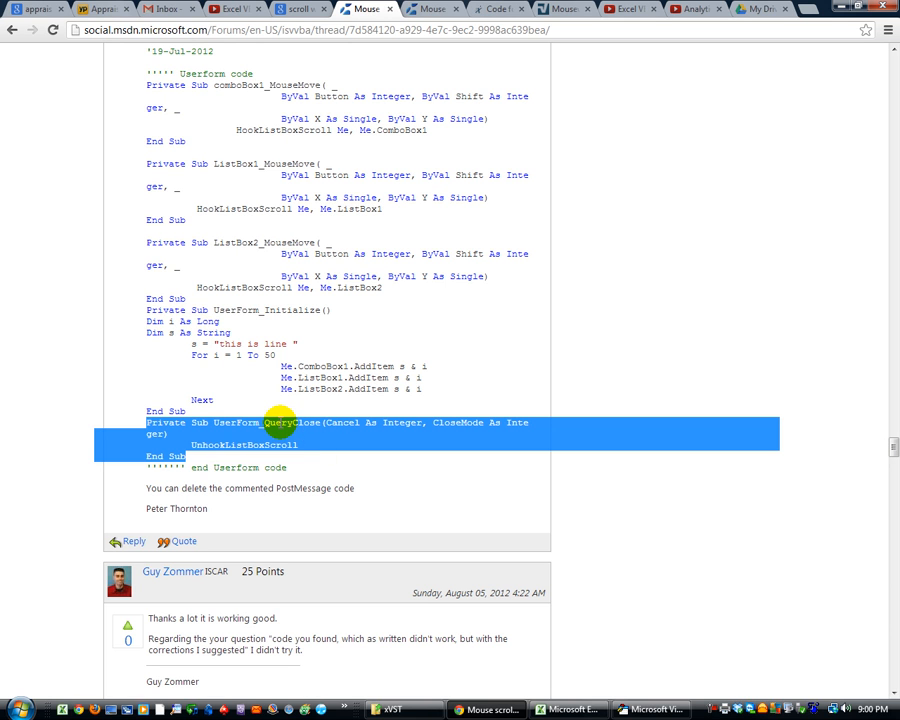
Return to the VBA editor and select the lbxMyList list box on UserForm1.
left_click(651, 710)
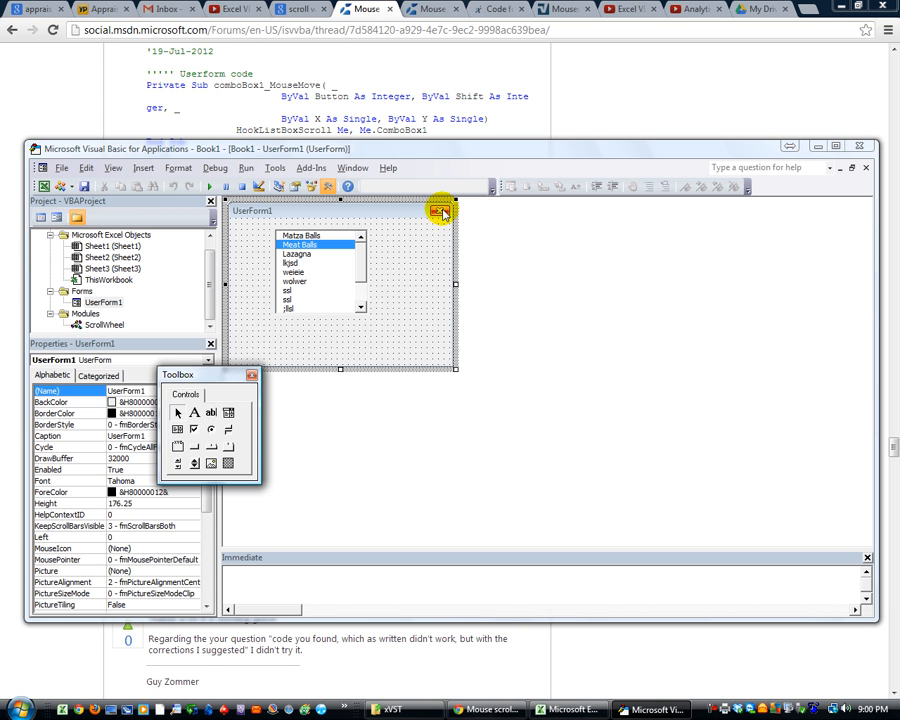
mouse_move(442, 211)
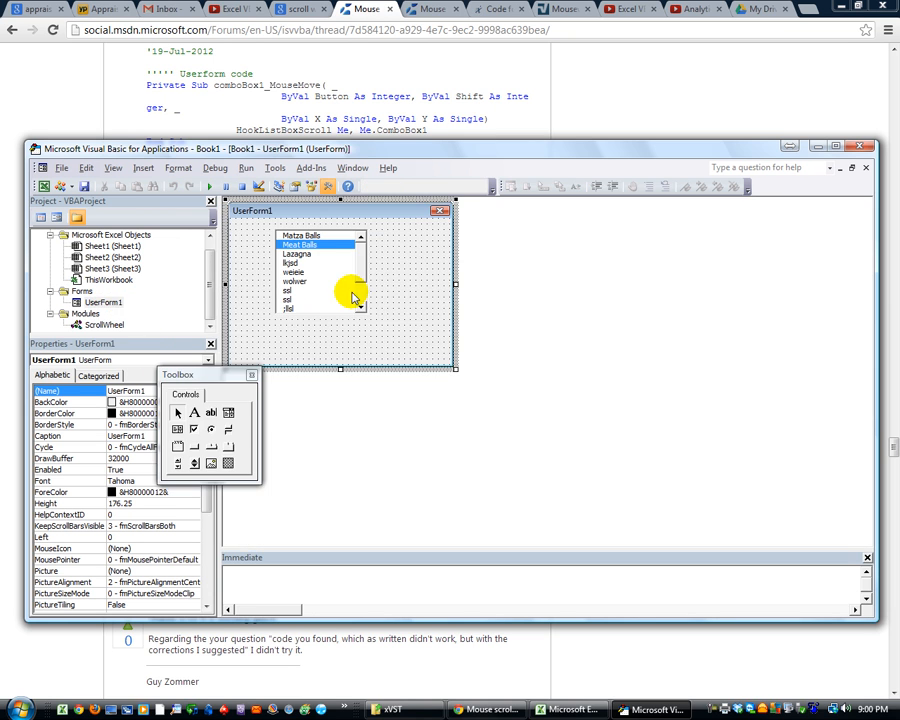
left_click(313, 275)
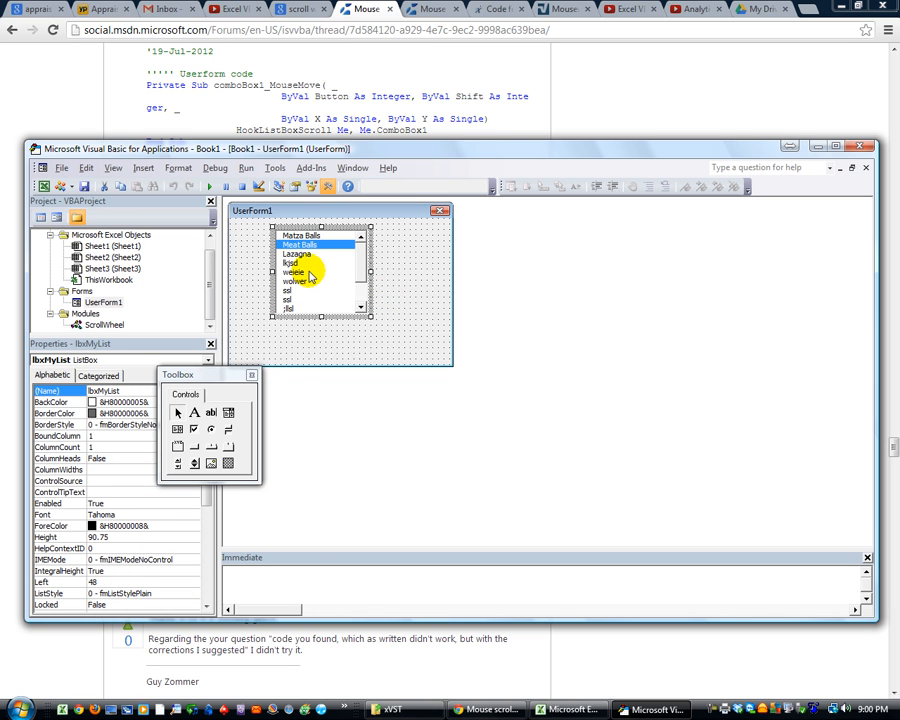
Create lbxMyList_MouseMove in UserForm1's code, calling HookListBoxScroll Me, Me.lbxMyList.
double_click(295, 270)
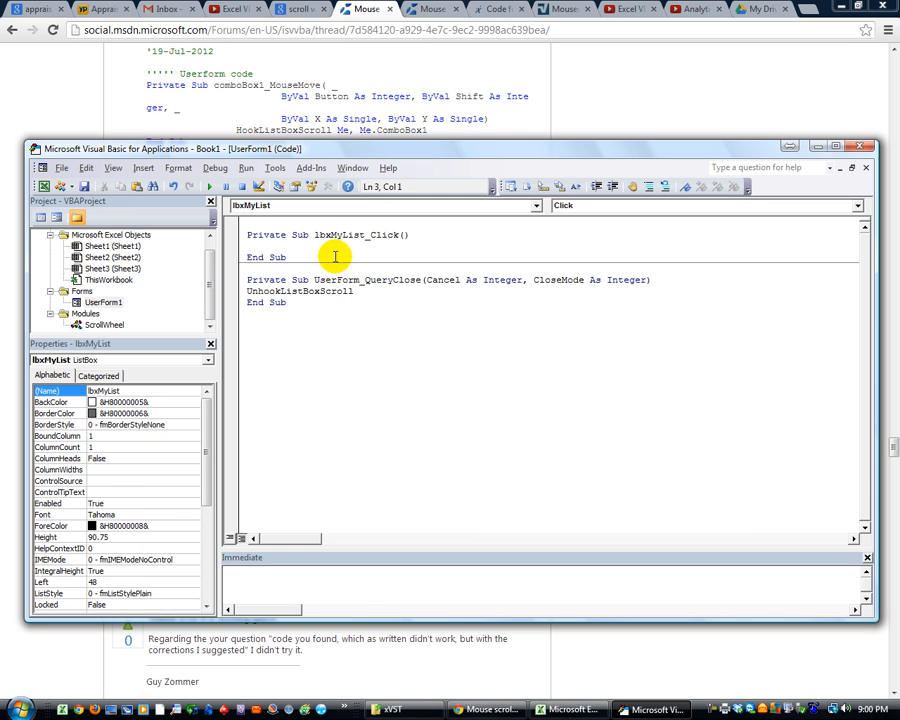
left_click(857, 205)
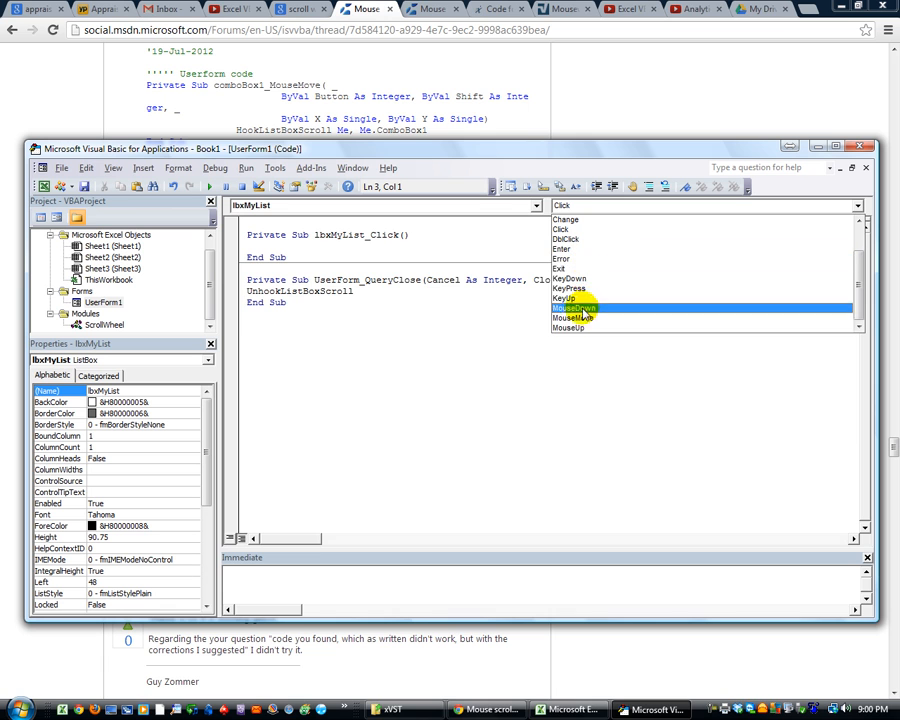
left_click(568, 318)
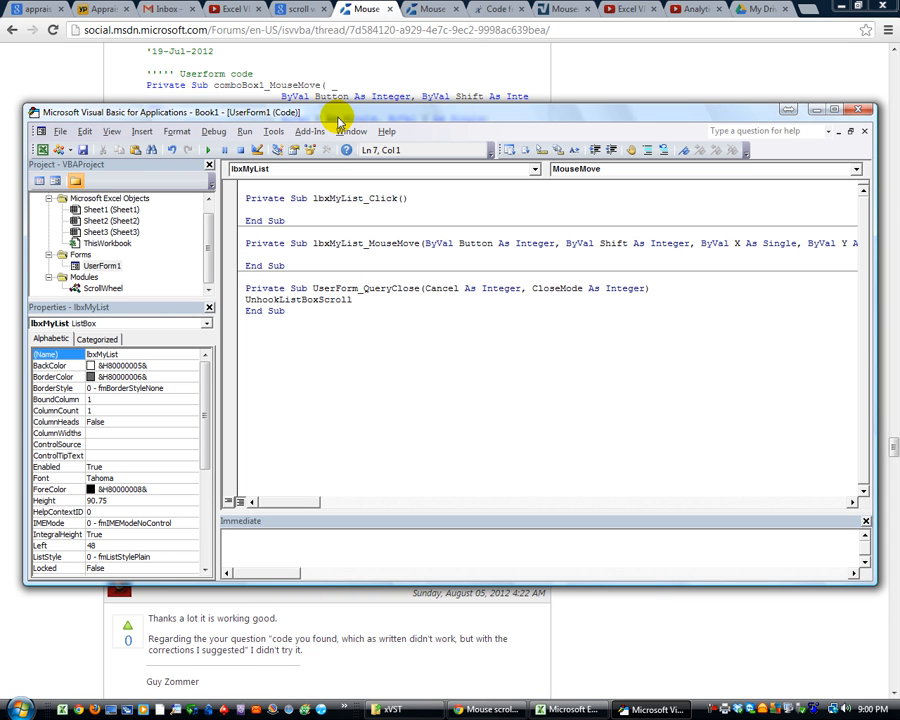
type("hooklistb")
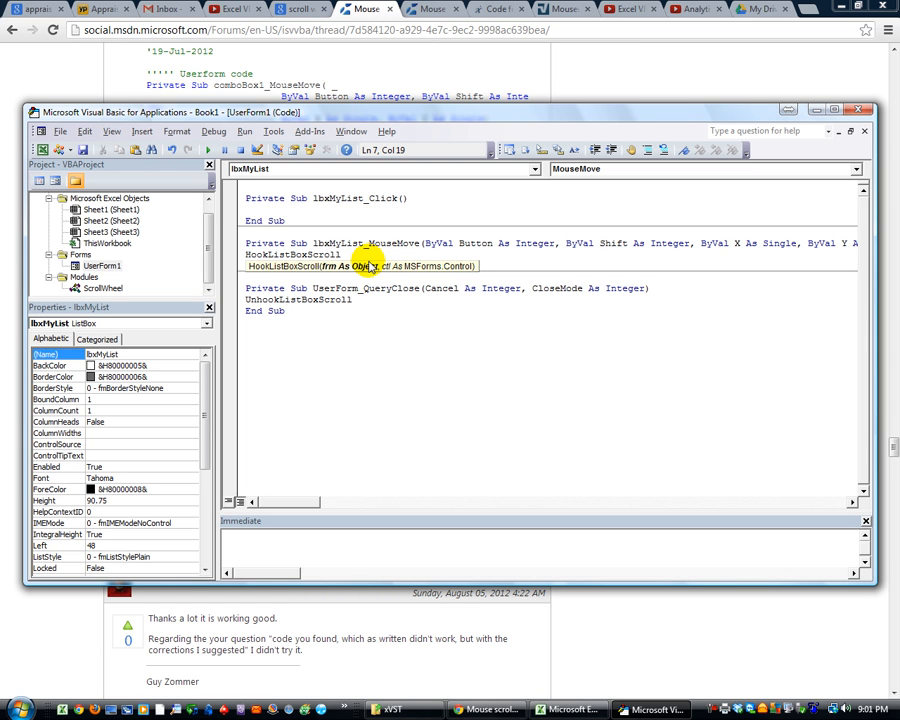
mouse_move(100, 265)
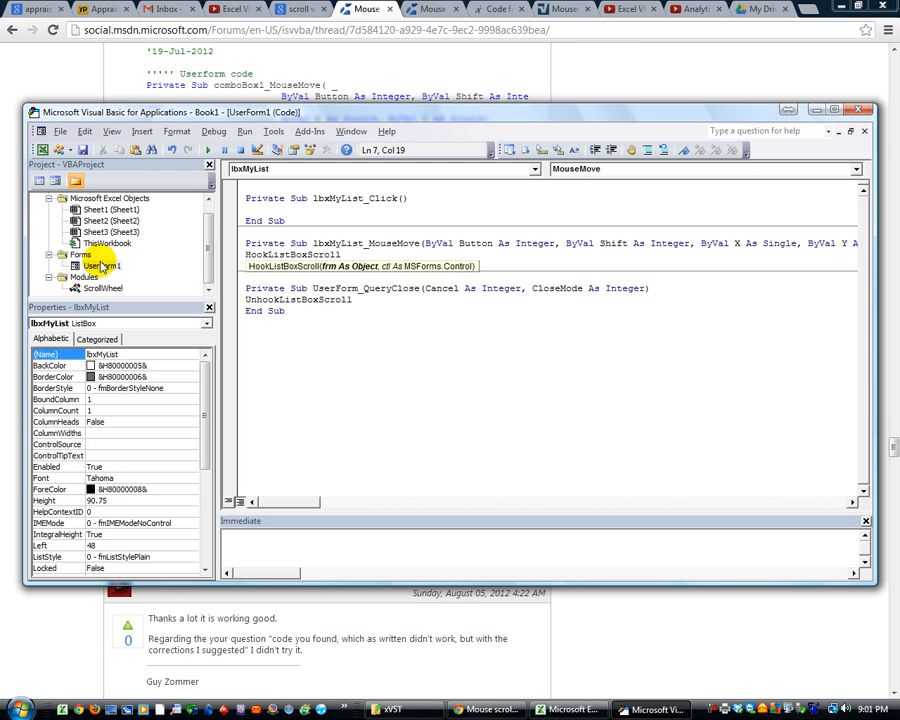
type("me,")
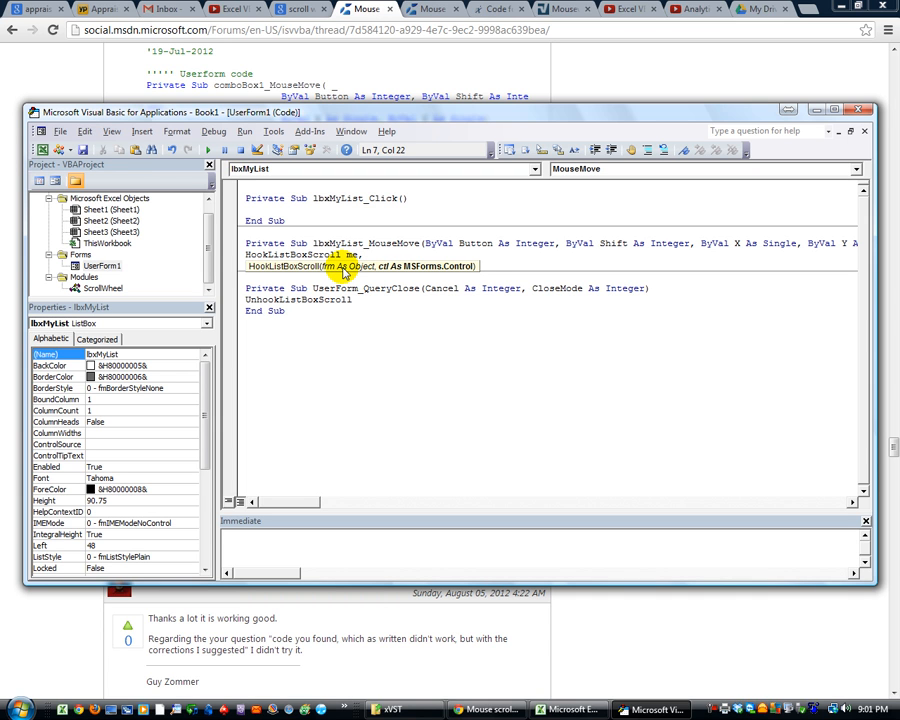
type("me.lbxMyList")
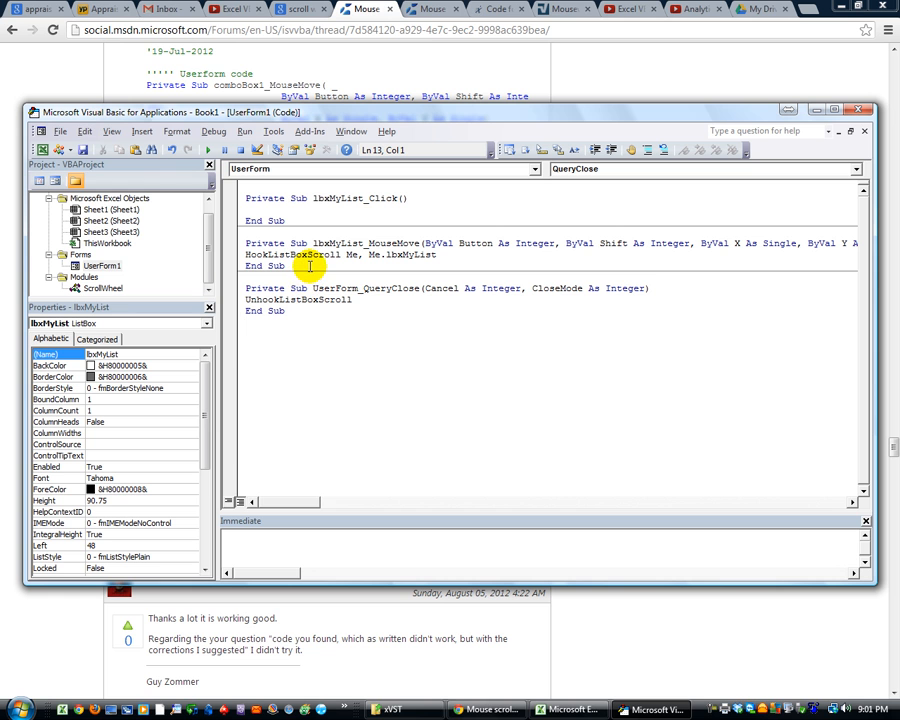
mouse_move(82, 149)
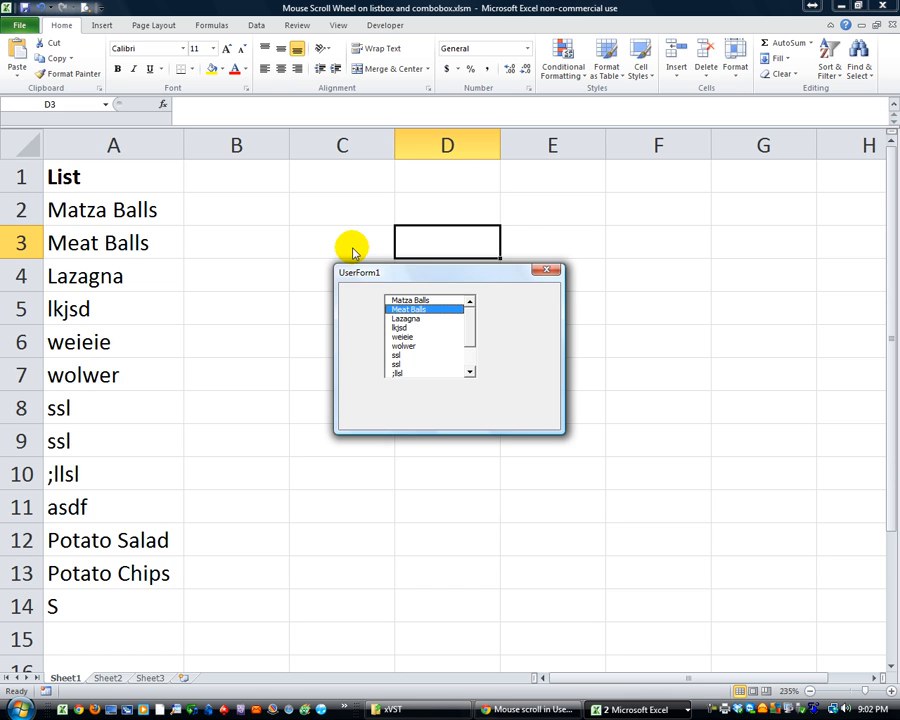
mouse_move(553, 315)
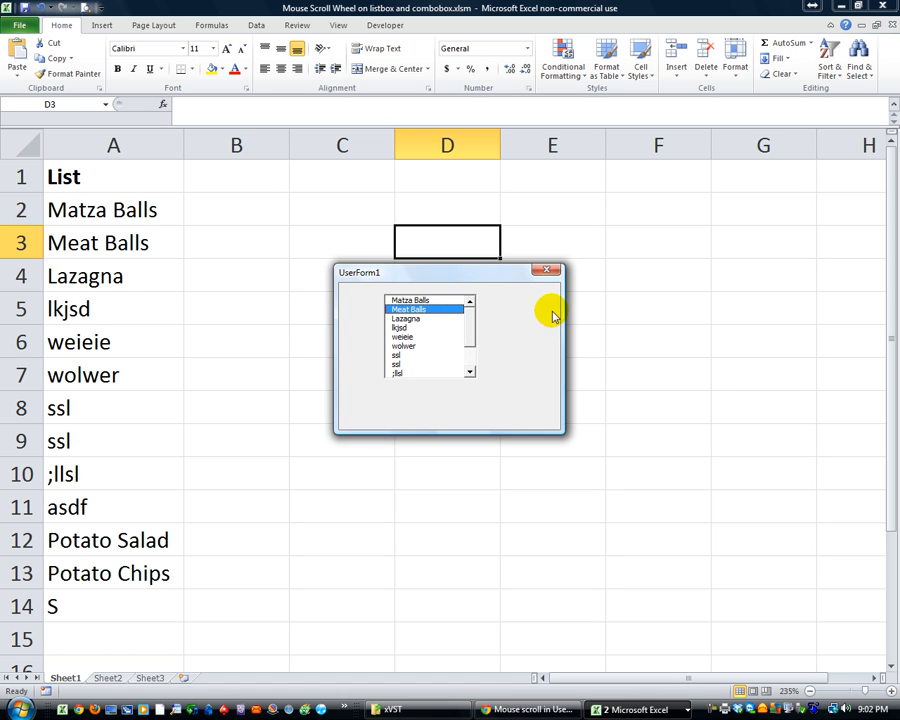
mouse_move(515, 325)
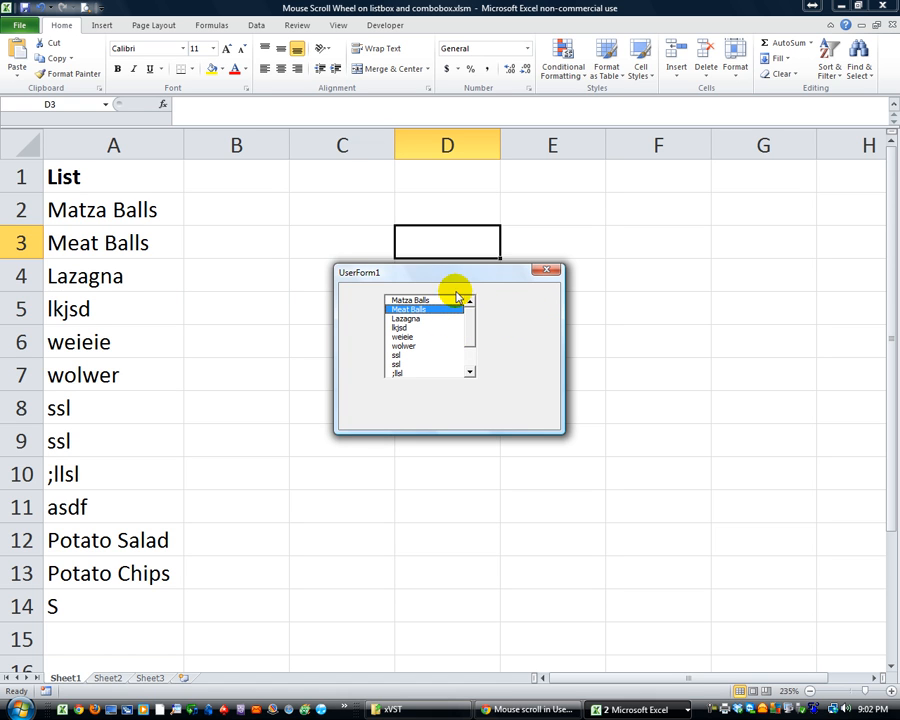
mouse_move(355, 348)
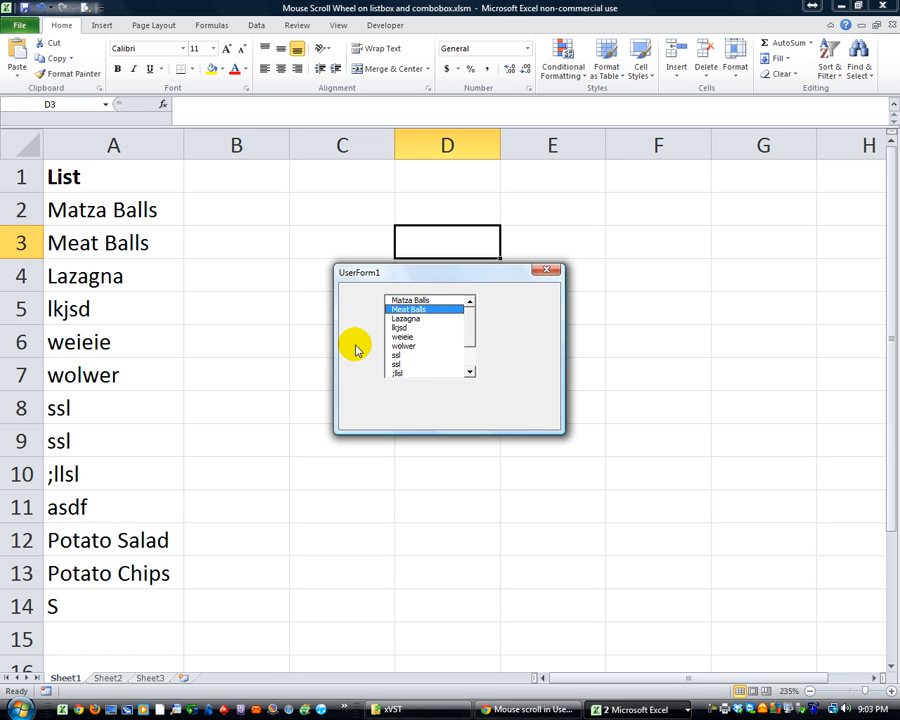
mouse_move(417, 337)
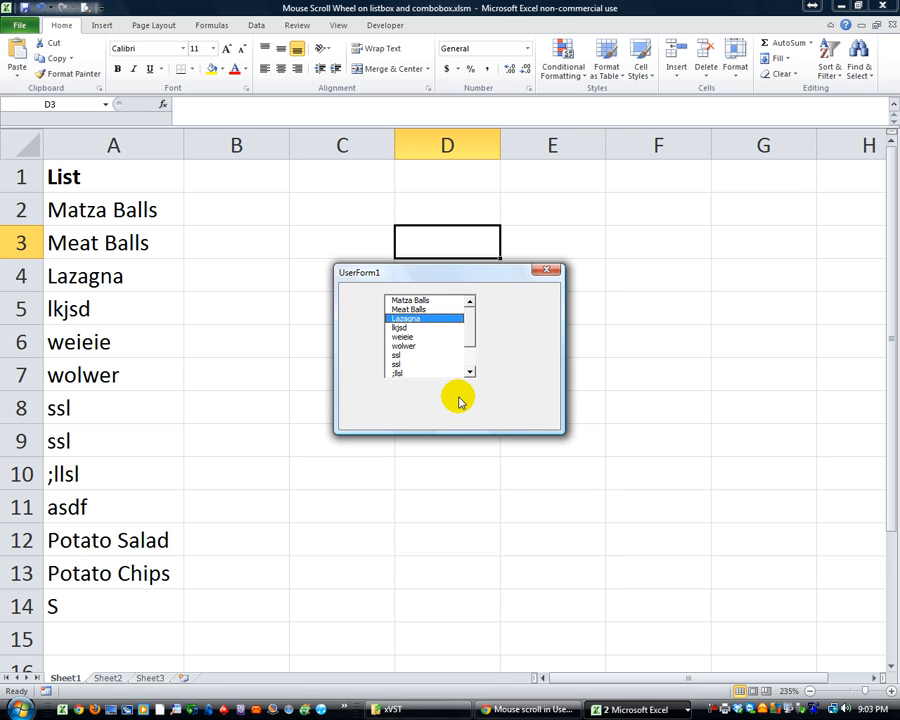
mouse_move(424, 332)
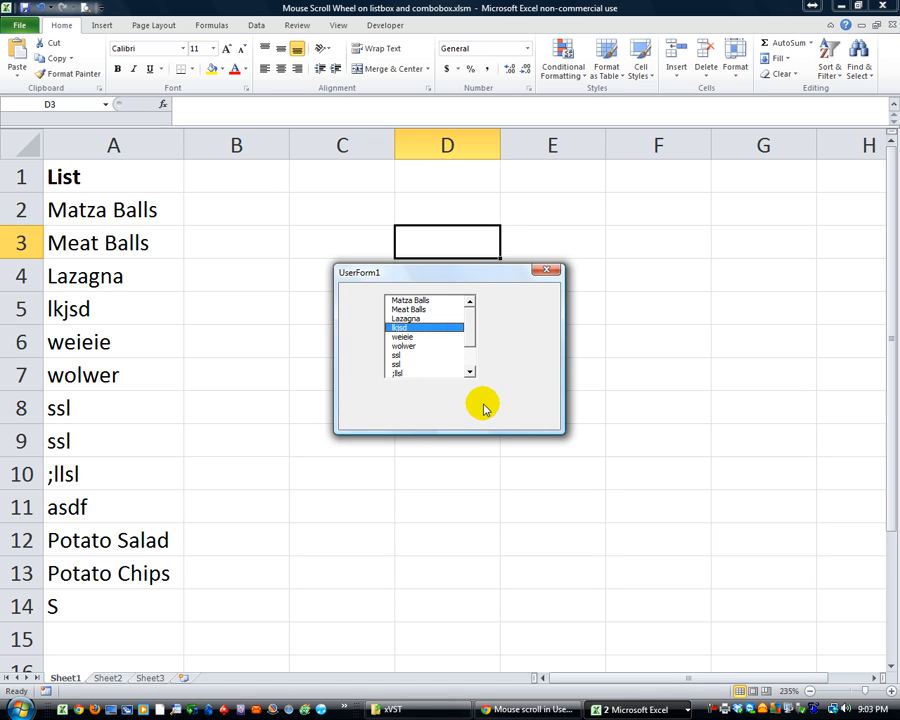
mouse_move(518, 333)
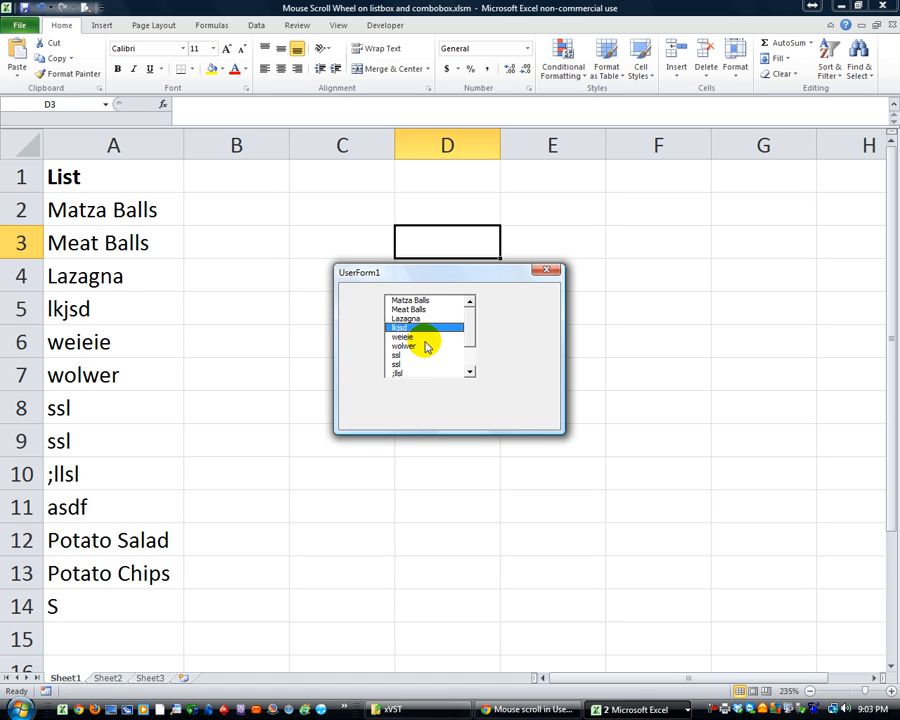
Scroll the wheel over the running list box, moving the selection from Meat Balls to wolwer.
scroll("down", 3)
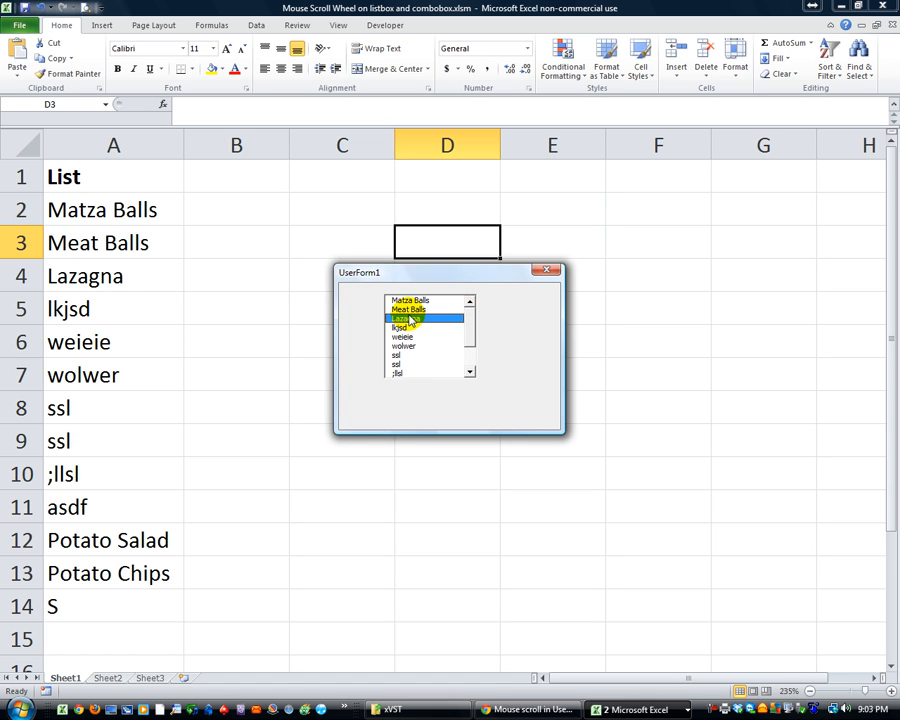
scroll("down", 3)
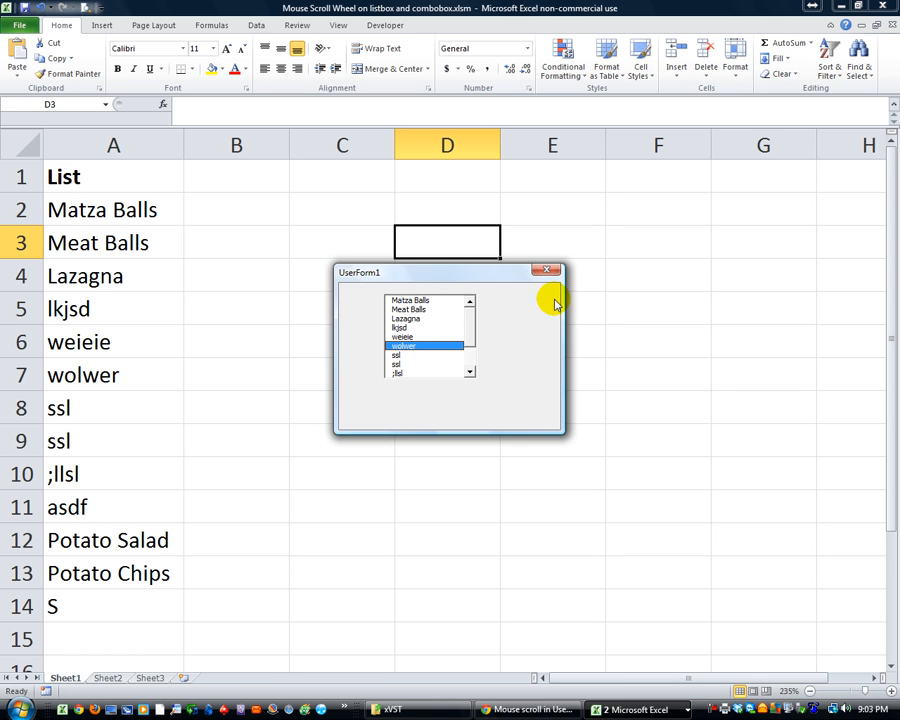
mouse_move(550, 272)
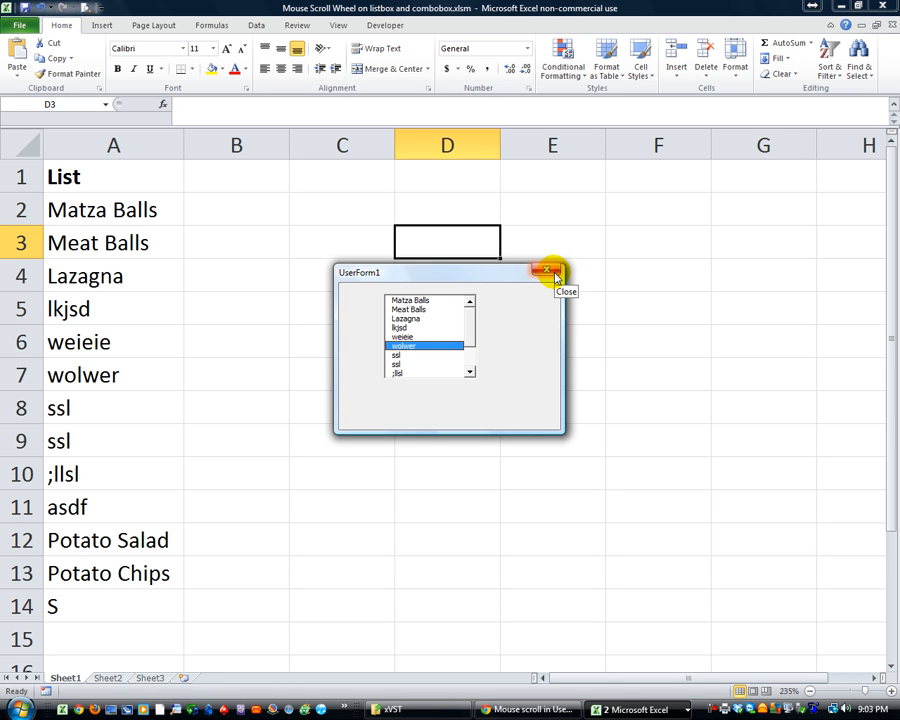